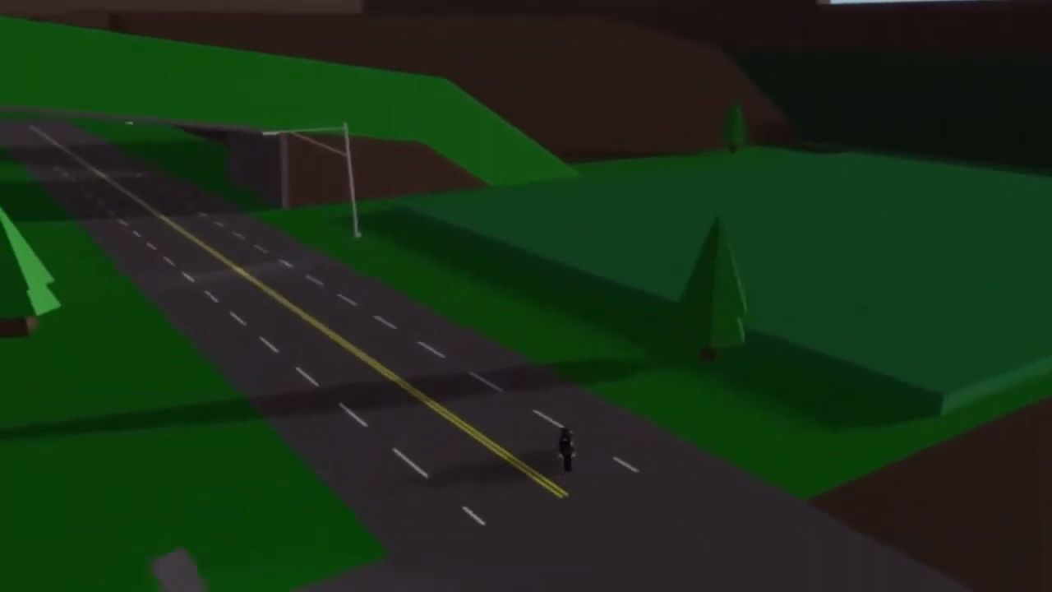
pyautogui.moveTo(526, 295)
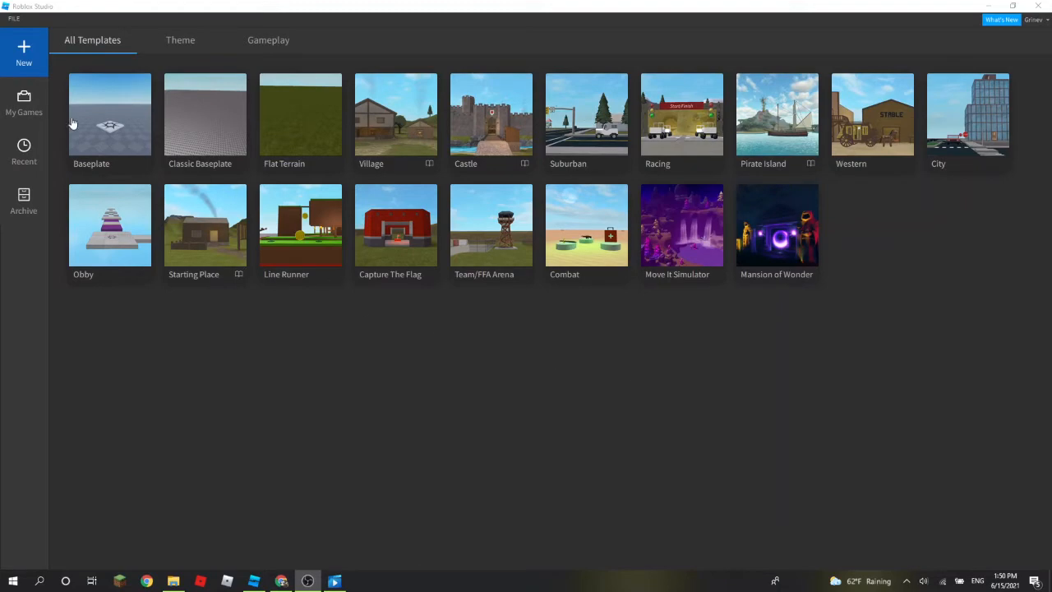
# Step: Start a Baseplate place and insert the 2018 Hellcat SRT Dodge model from the Toolbox
pyautogui.click(109, 113)
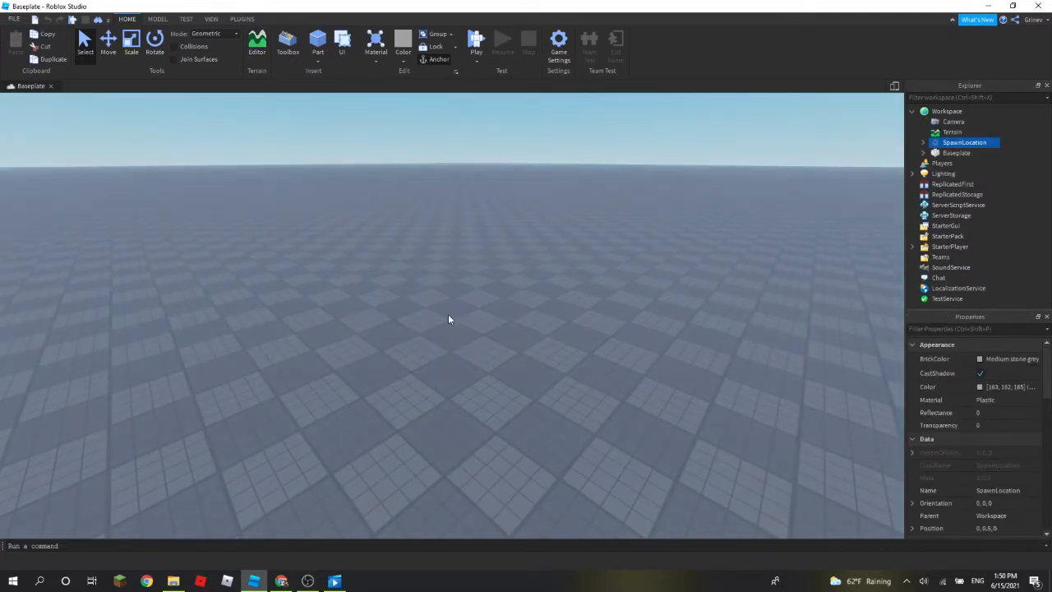
pyautogui.click(288, 39)
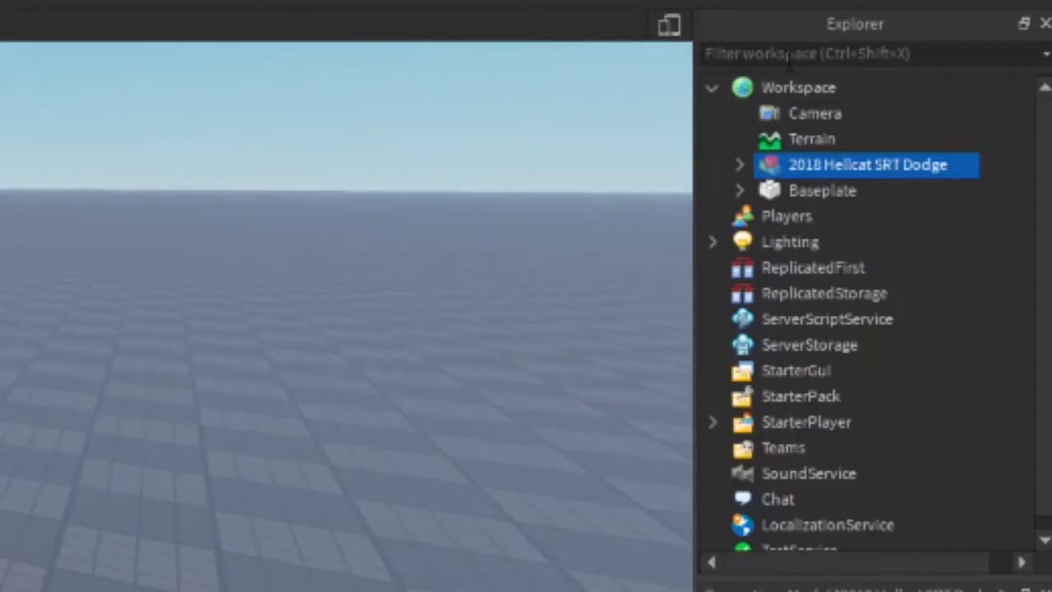
# Step: Delete the Hellcat's DriveSeat, DustScript, A-Chassis Tune, Motors and Passenger Seats
pyautogui.click(739, 165)
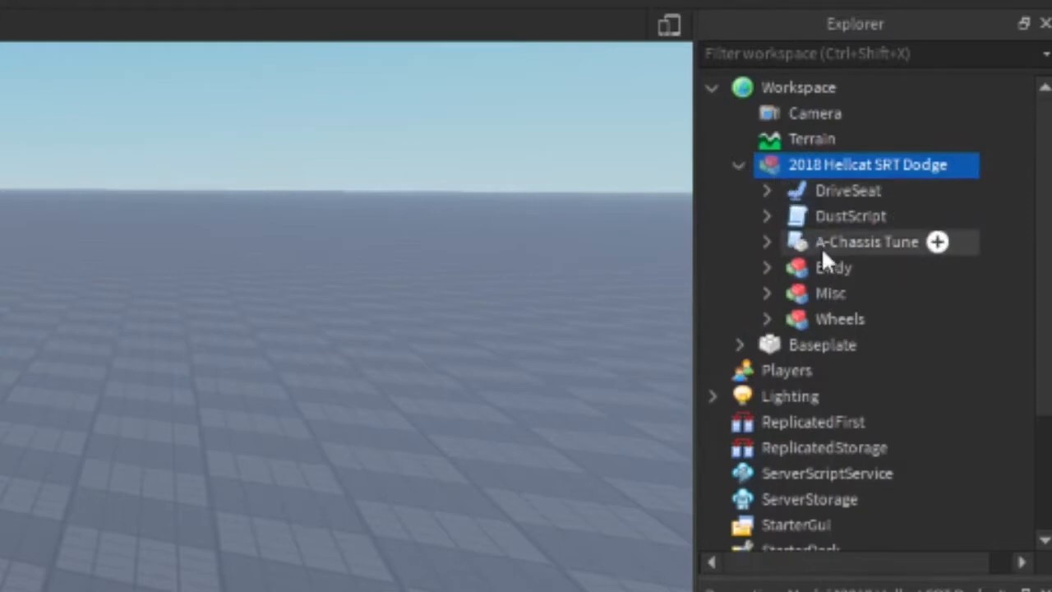
pyautogui.click(846, 190)
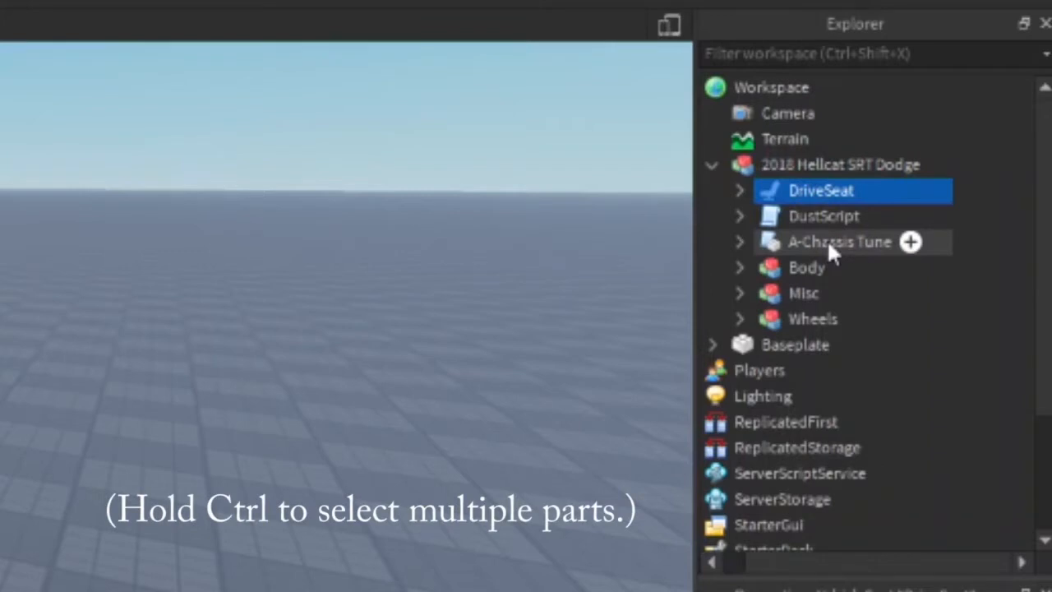
pyautogui.moveTo(756, 263)
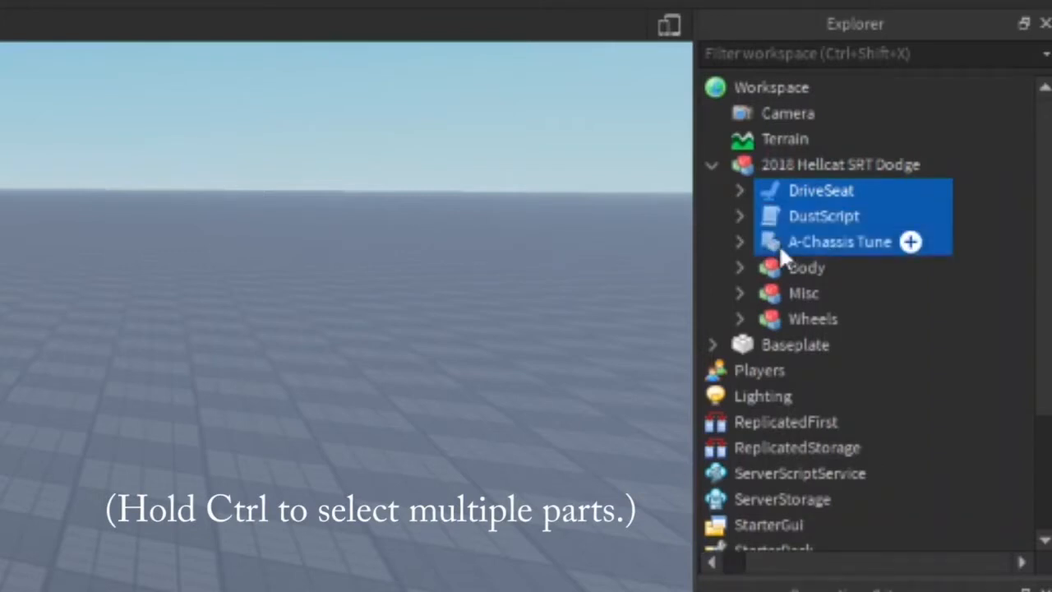
pyautogui.click(740, 267)
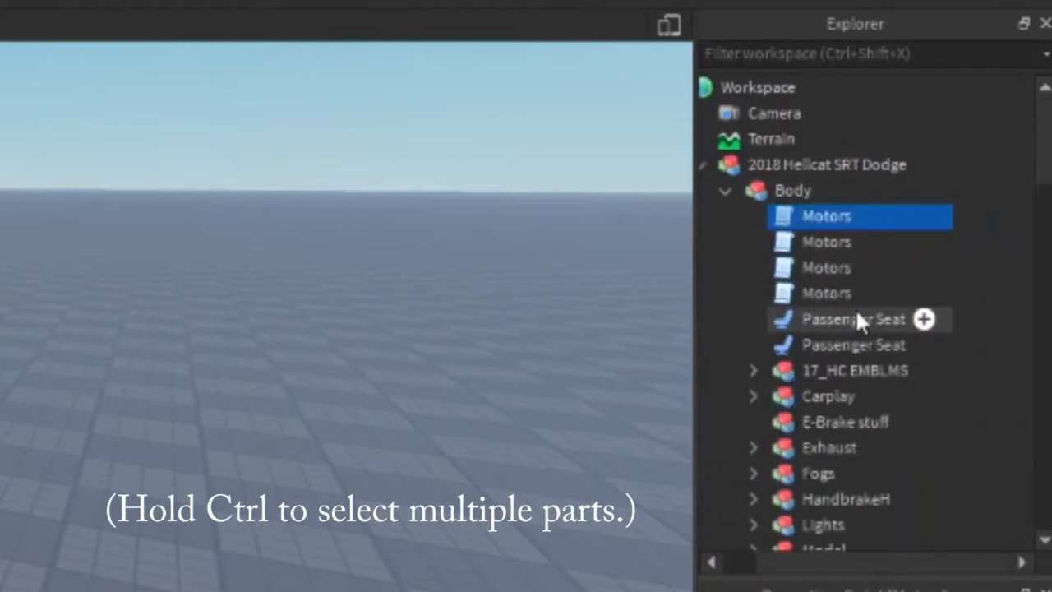
pyautogui.moveTo(847, 345)
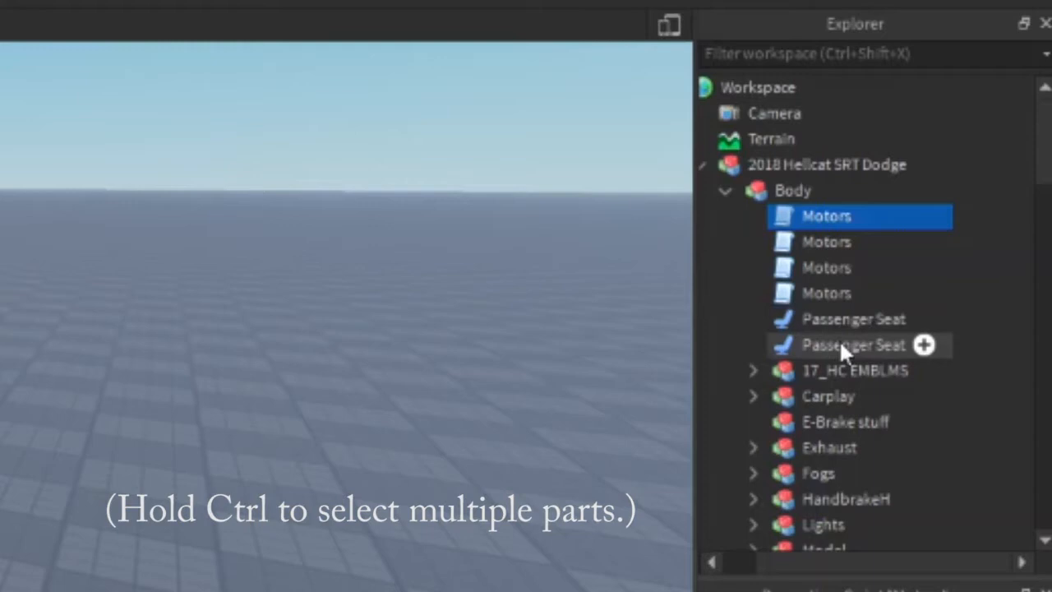
pyautogui.scroll(-3)
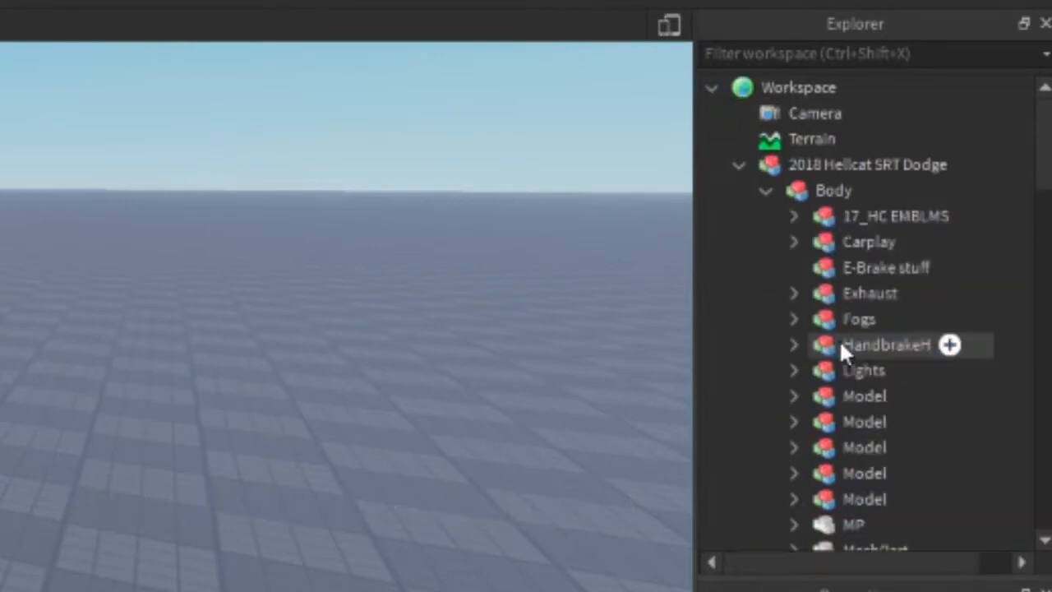
pyautogui.scroll(-3)
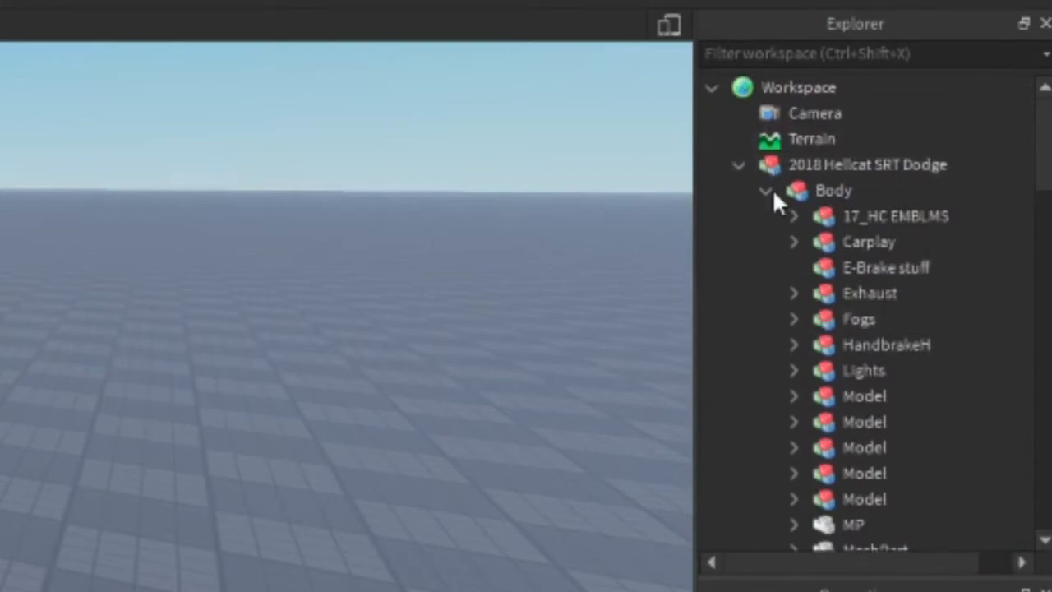
# Step: Move Misc's items, FL through Downforce, into the Body group
pyautogui.click(765, 190)
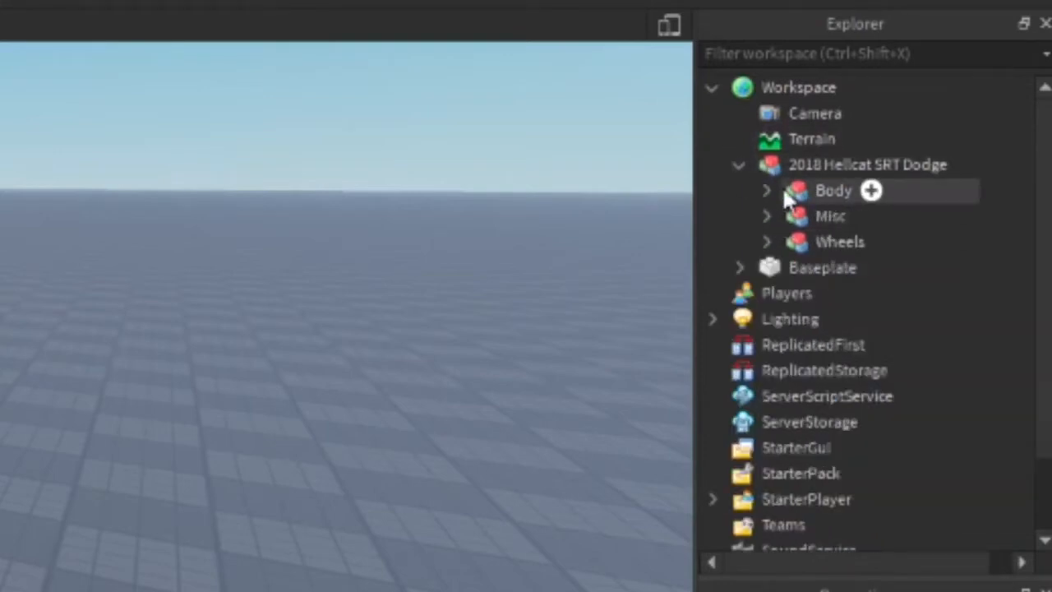
pyautogui.moveTo(781, 230)
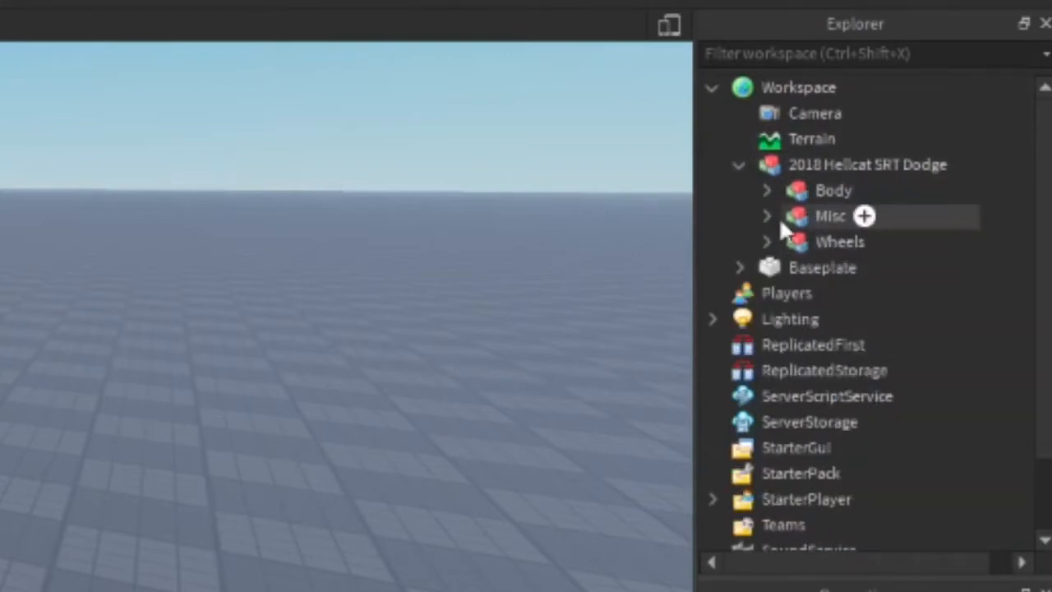
pyautogui.moveTo(859, 242)
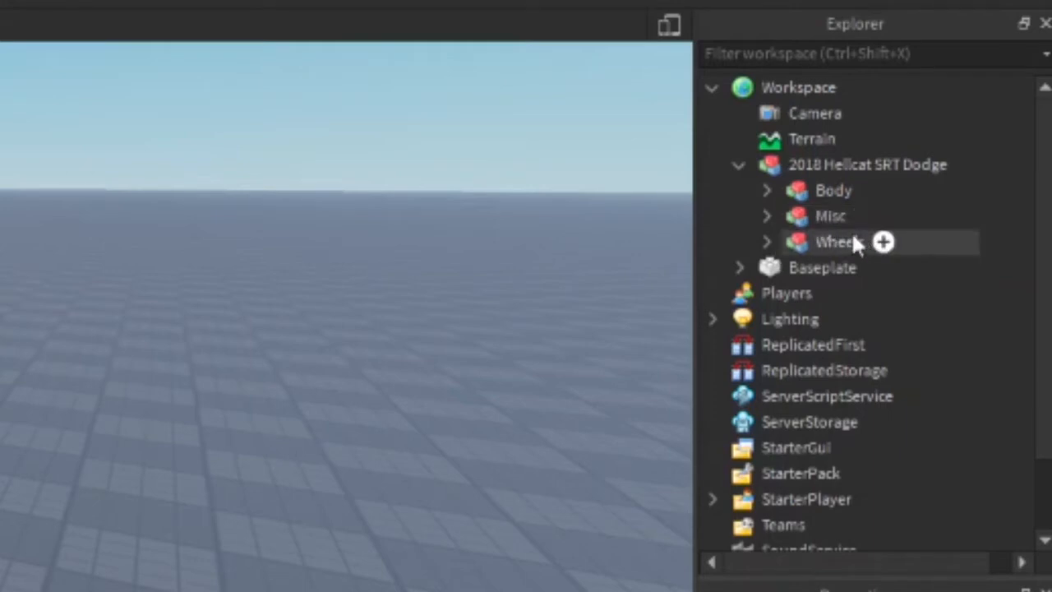
pyautogui.moveTo(768, 241)
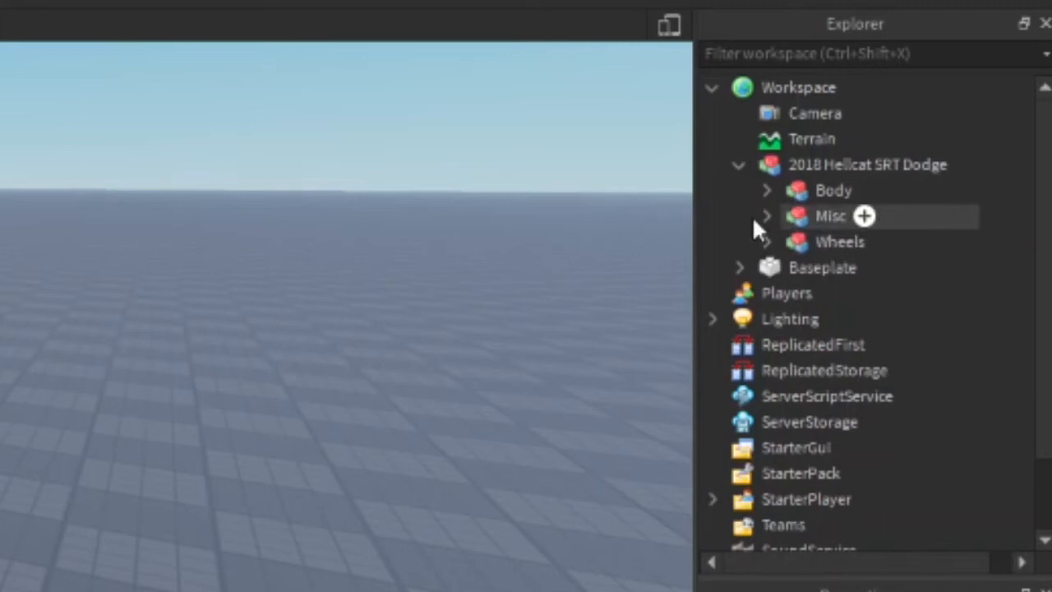
pyautogui.click(764, 216)
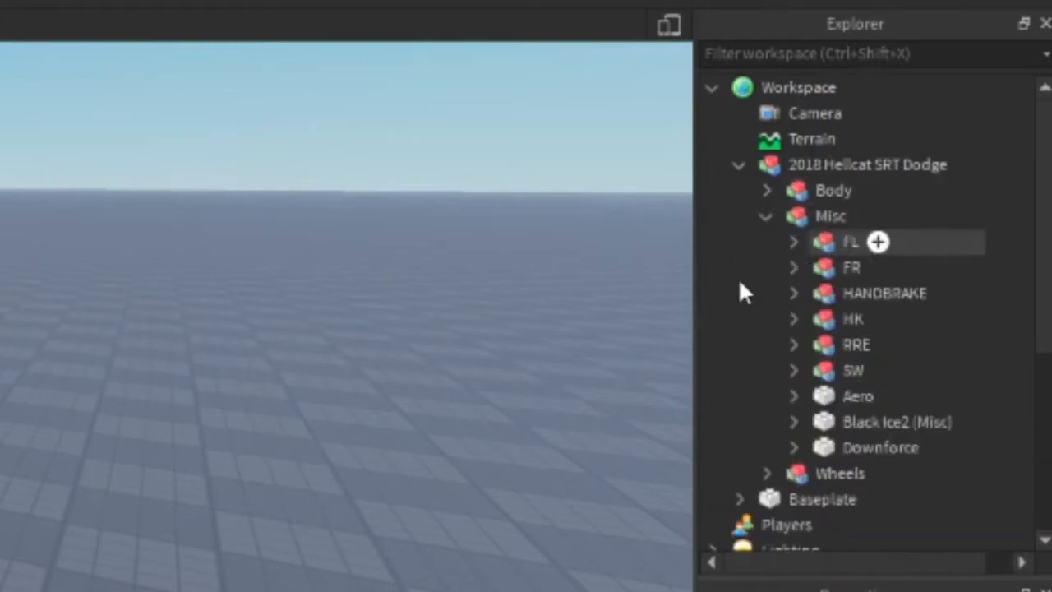
pyautogui.click(851, 241)
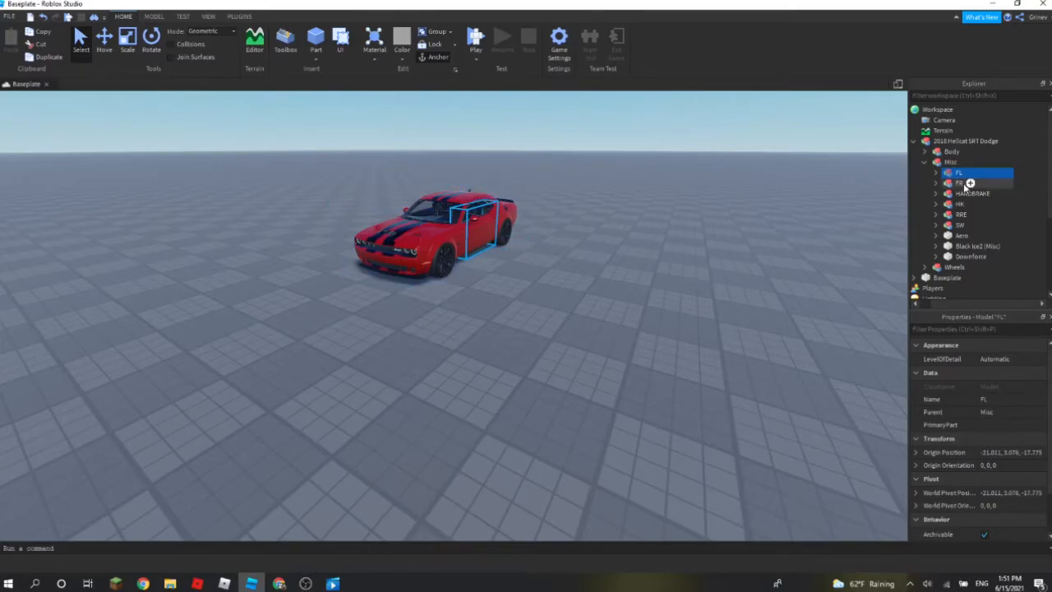
pyautogui.click(959, 182)
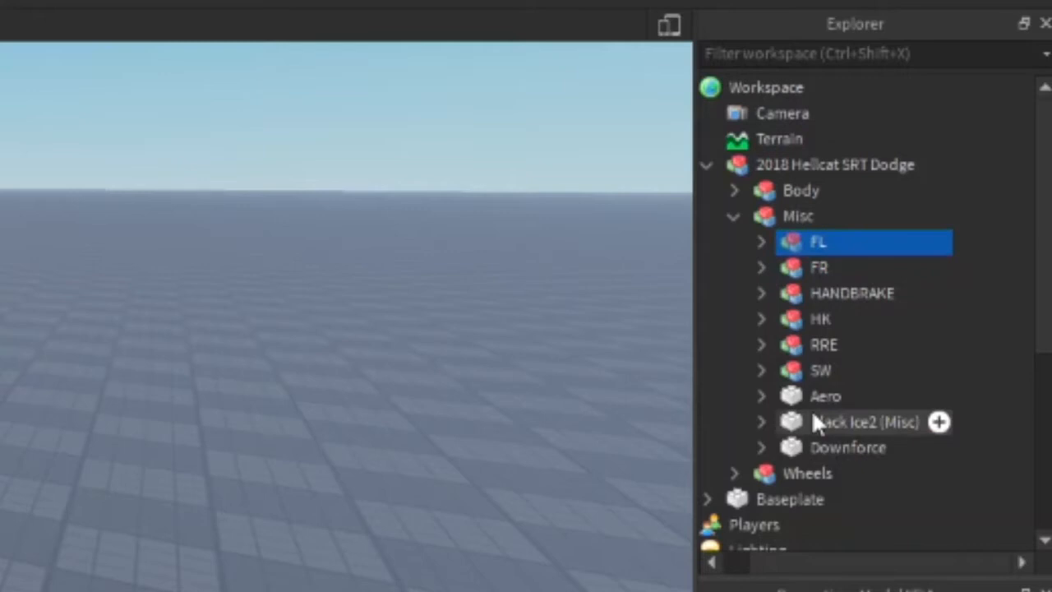
pyautogui.moveTo(821, 453)
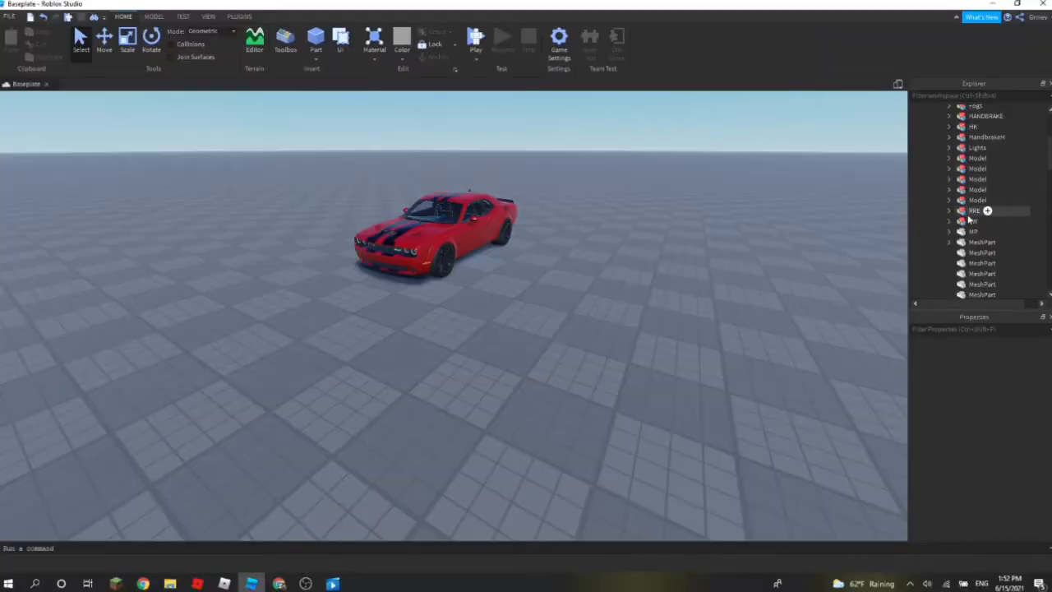
# Step: Rename the main MeshPart inside Body to 'body' in Properties
pyautogui.click(967, 274)
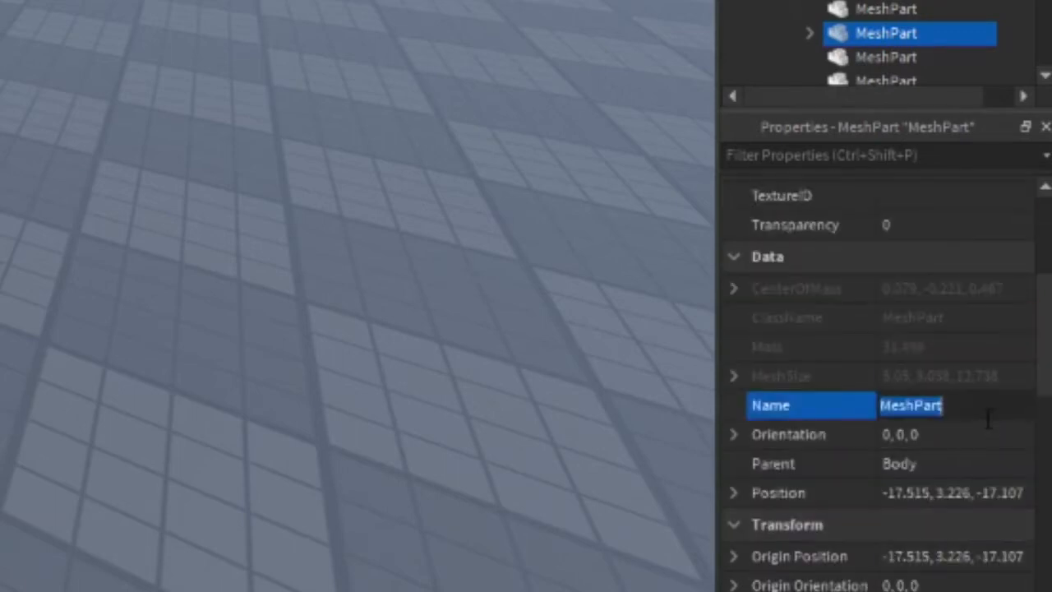
pyautogui.write('body')
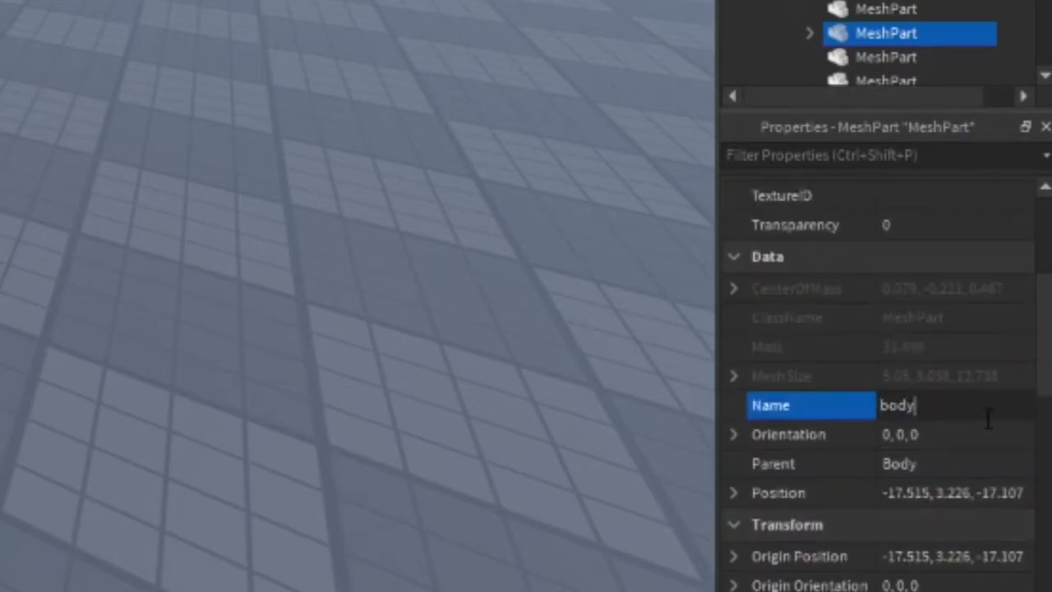
pyautogui.press('Return')
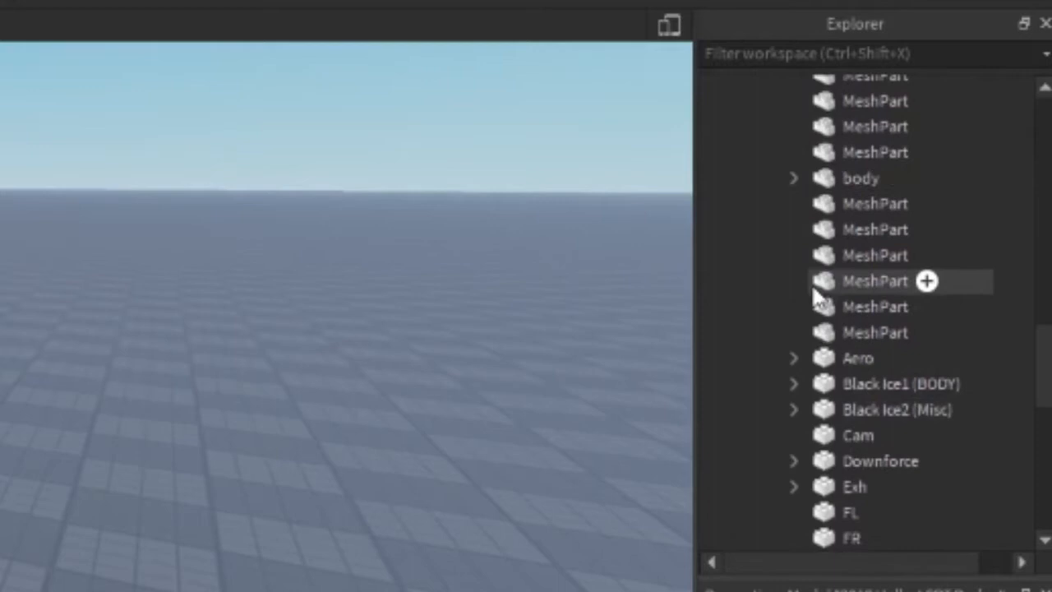
pyautogui.click(859, 177)
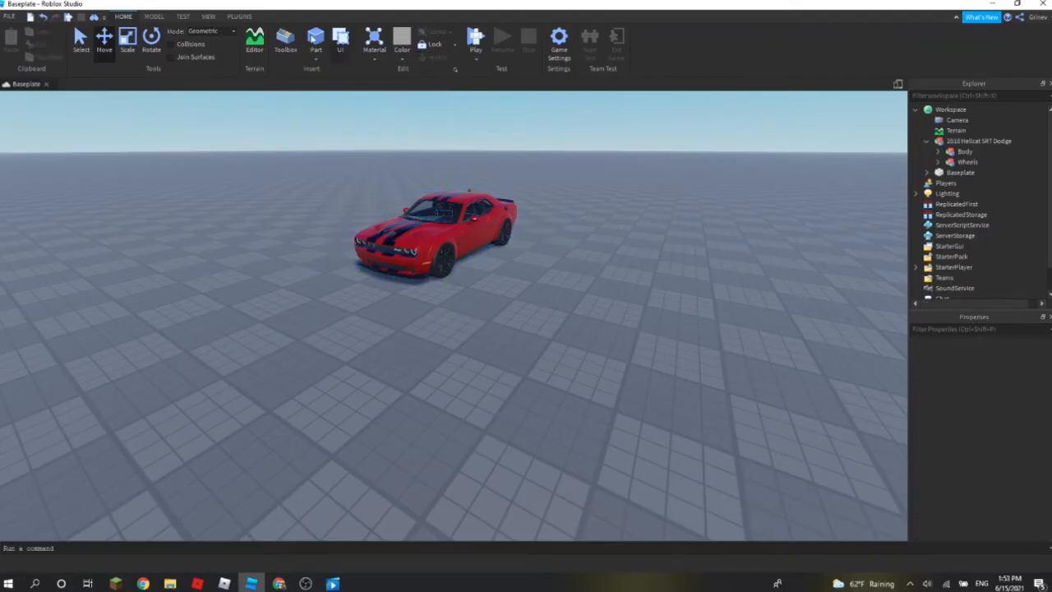
# Step: Insert a new block Part into the Workspace
pyautogui.click(315, 37)
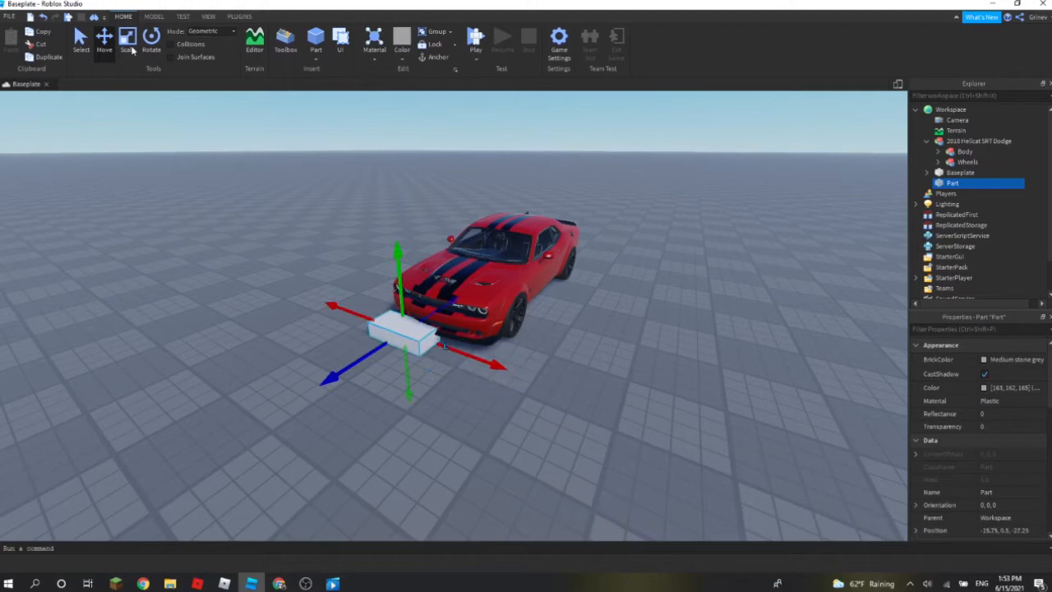
pyautogui.click(127, 39)
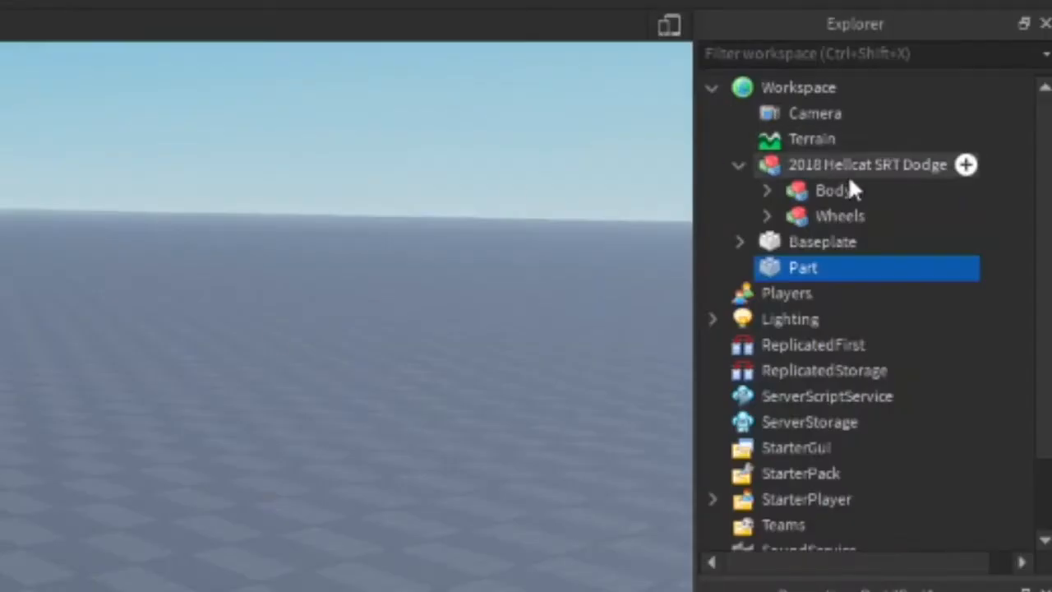
# Step: Move the new Part into the Hellcat model and rename it 'Car part'
pyautogui.moveTo(802, 268); pyautogui.dragTo(854, 230)
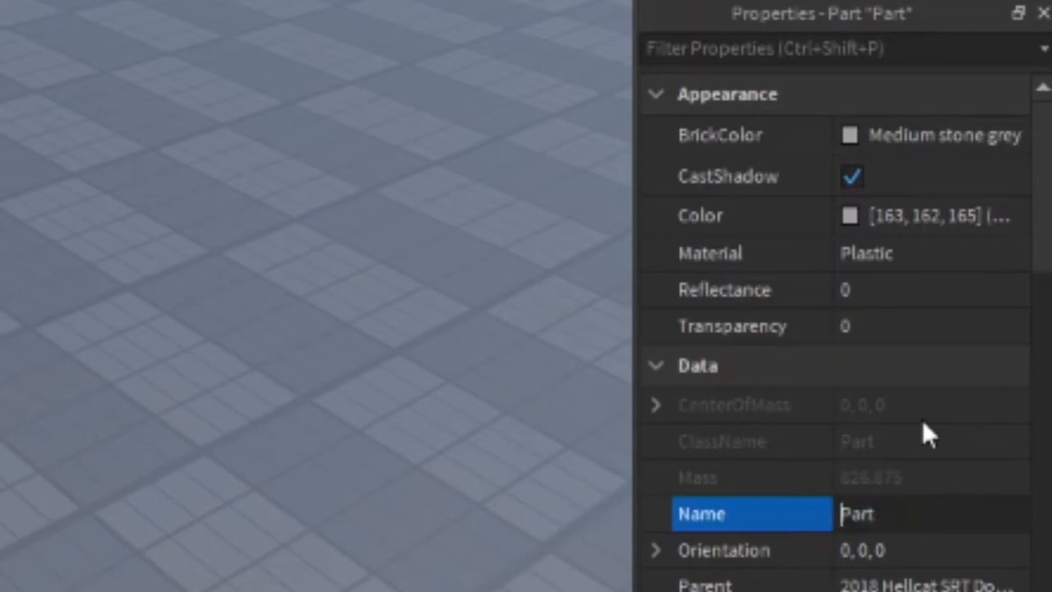
pyautogui.write('Car part')
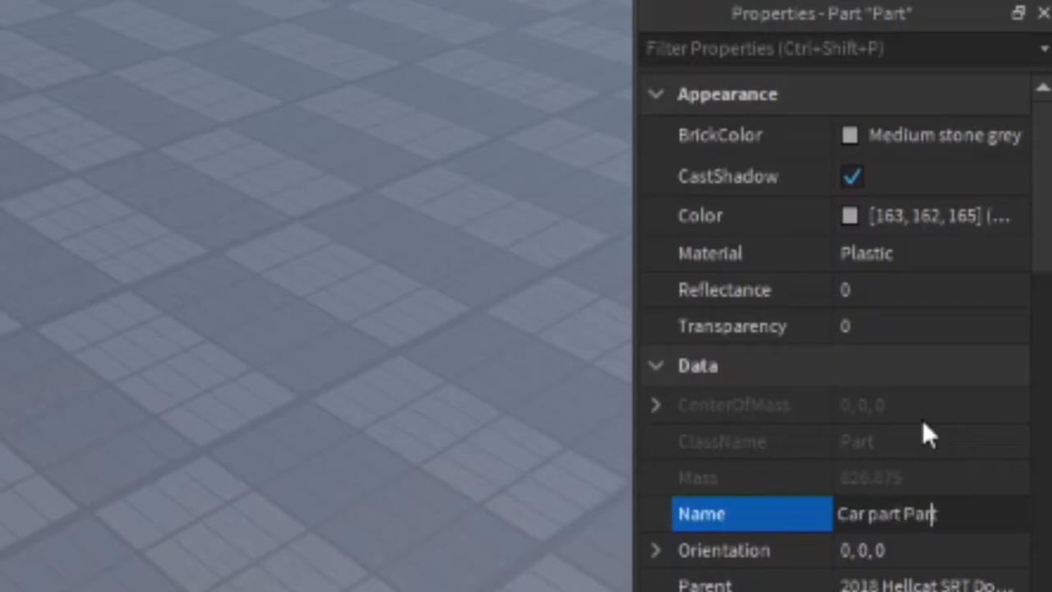
pyautogui.press('Backspace')
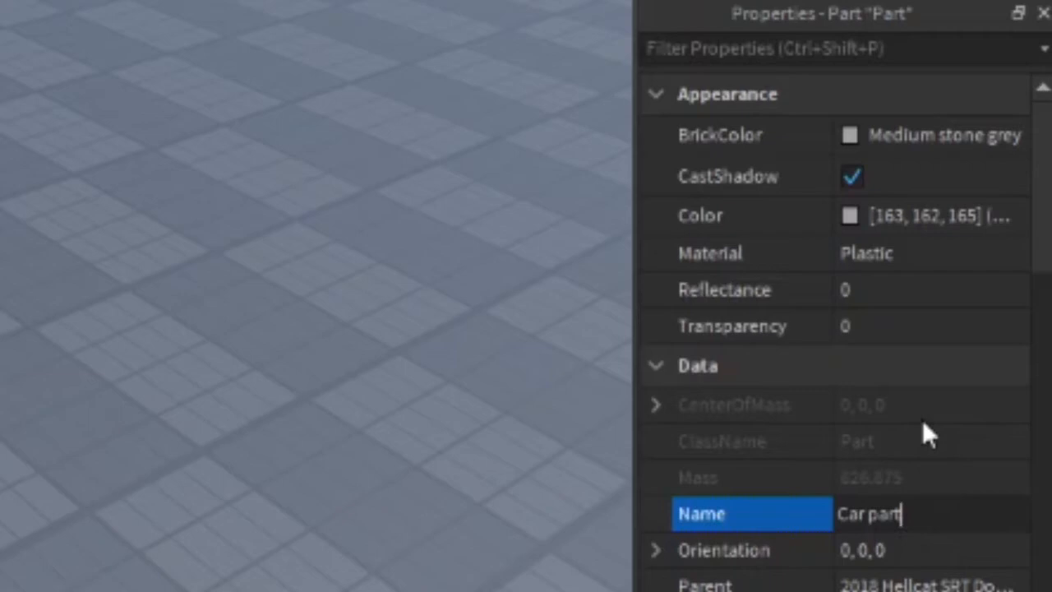
pyautogui.press('Return')
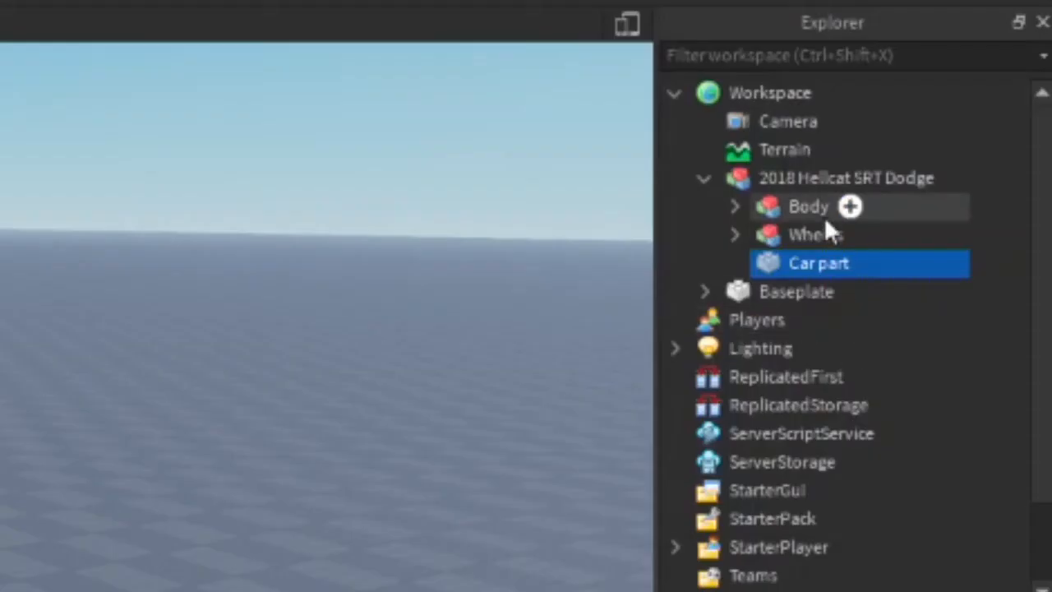
# Step: Select Car part and Ctrl-select the body mesh inside the Body model
pyautogui.click(845, 178)
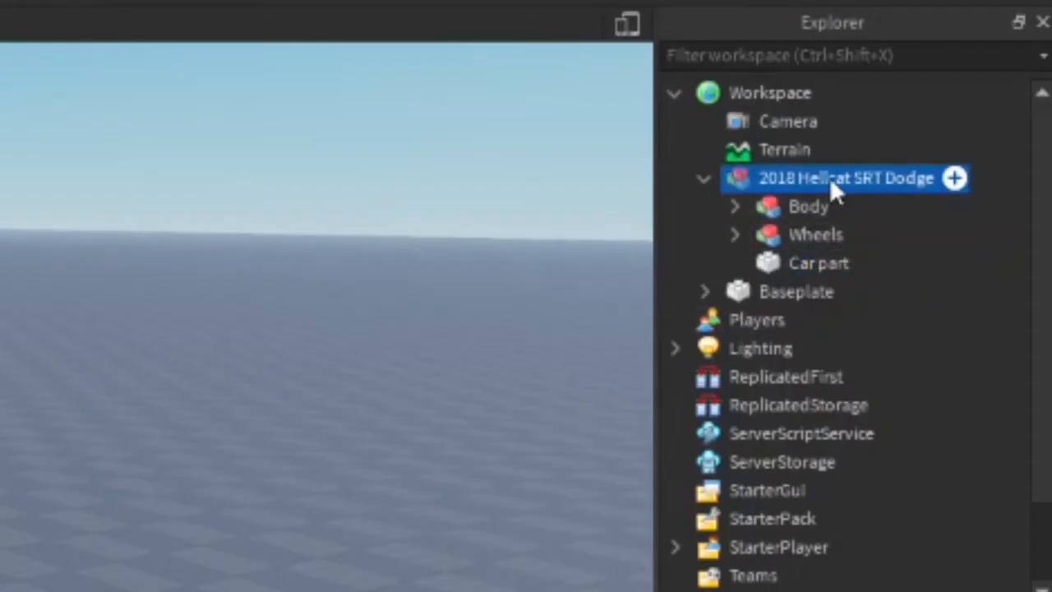
pyautogui.moveTo(789, 204)
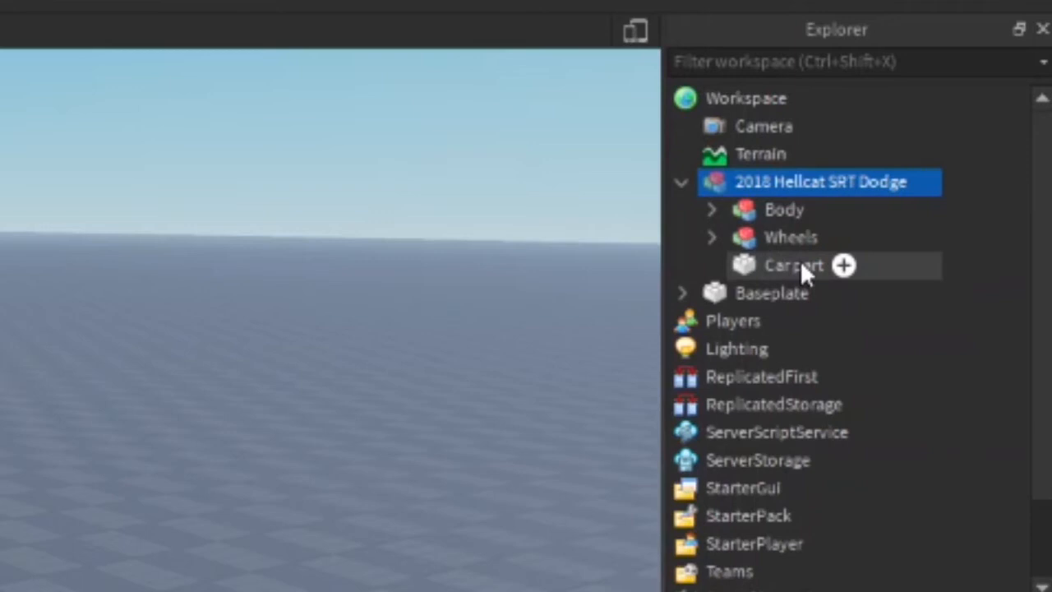
pyautogui.click(793, 264)
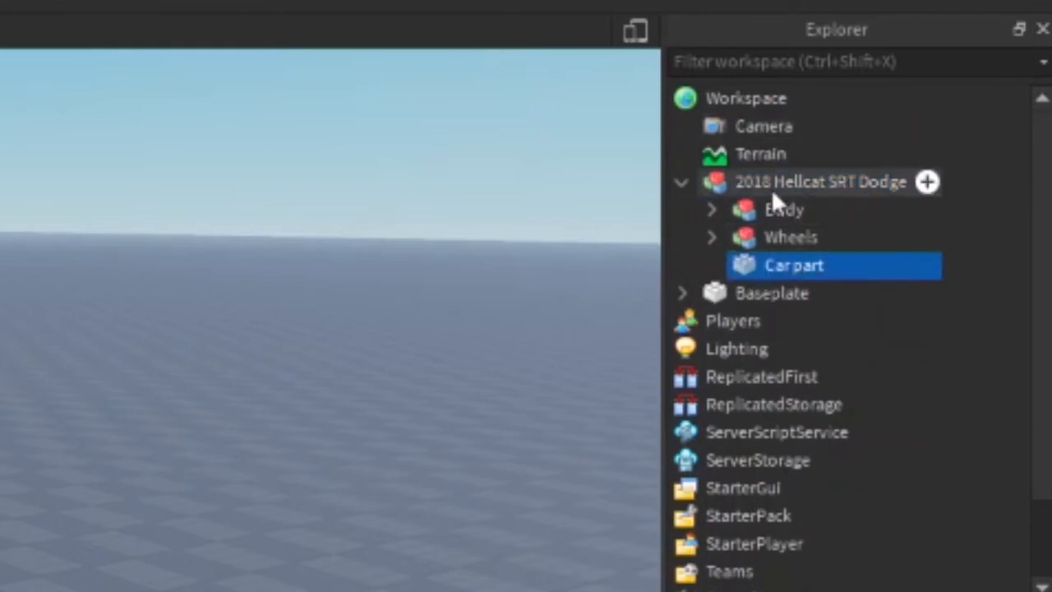
pyautogui.scroll(-3)
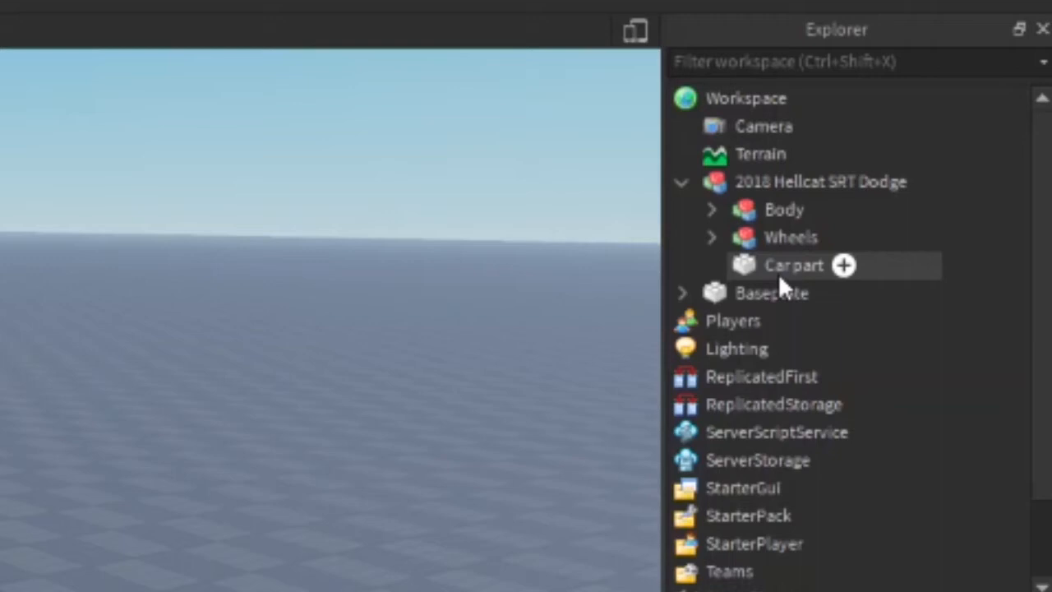
pyautogui.click(793, 264)
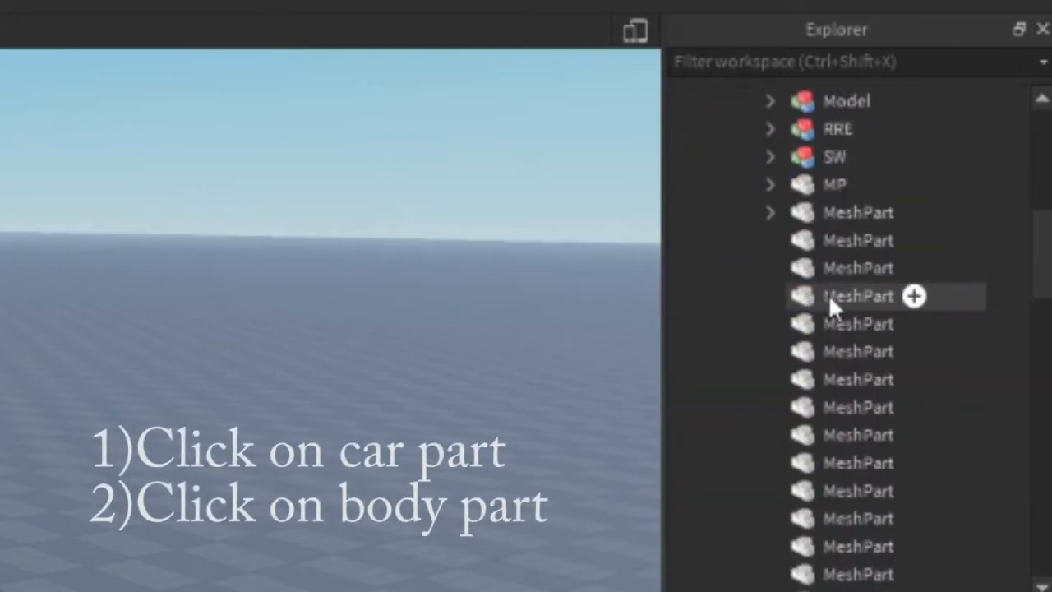
pyautogui.scroll(-3)
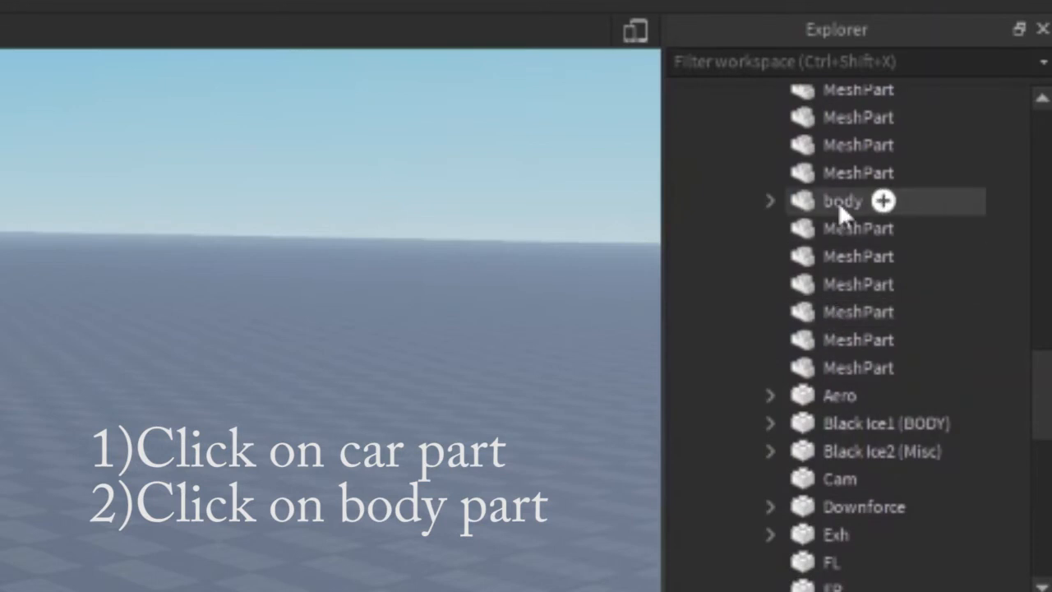
pyautogui.click(840, 201)
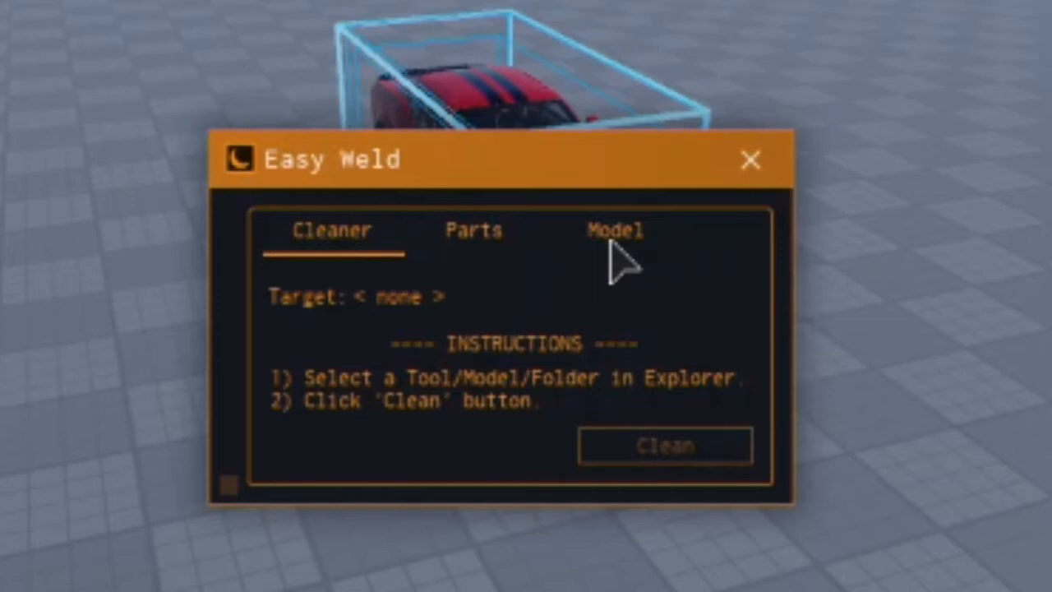
pyautogui.moveTo(637, 263)
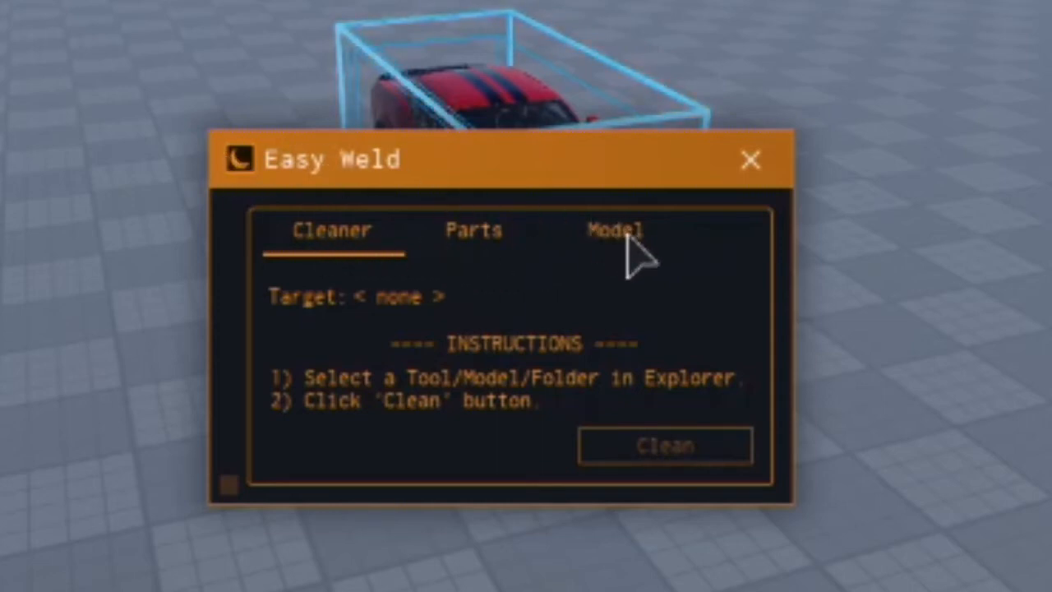
# Step: Join Car part to body, then Weld Model on Body using body as base part
pyautogui.click(615, 230)
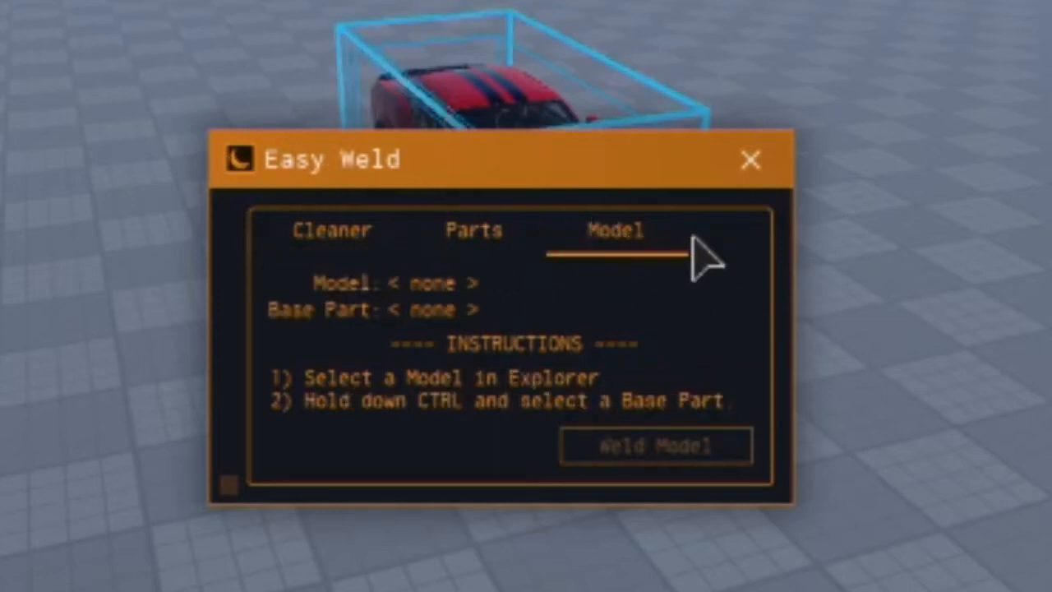
pyautogui.click(473, 230)
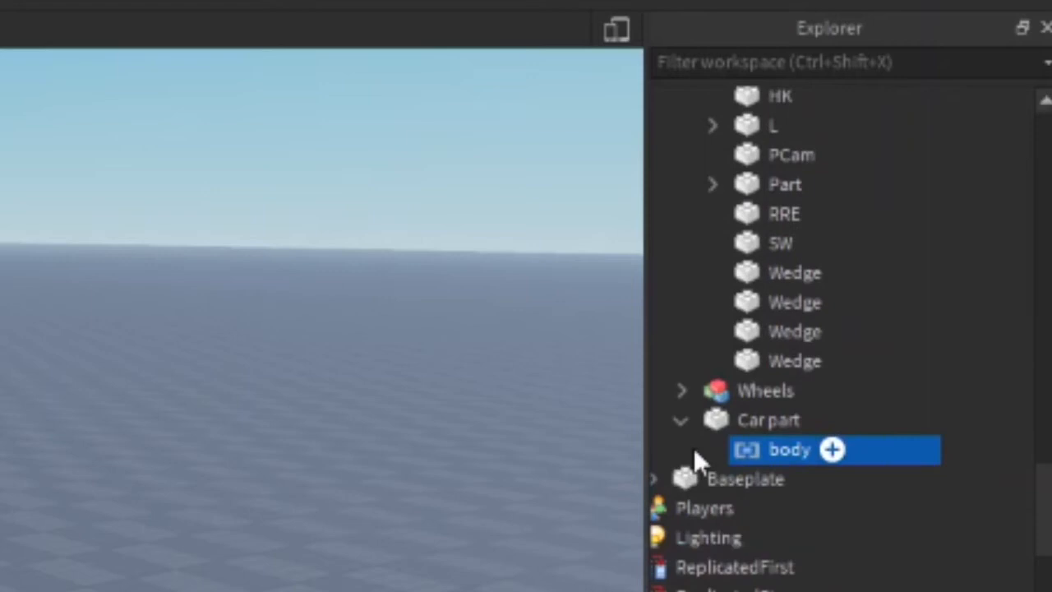
pyautogui.moveTo(723, 428)
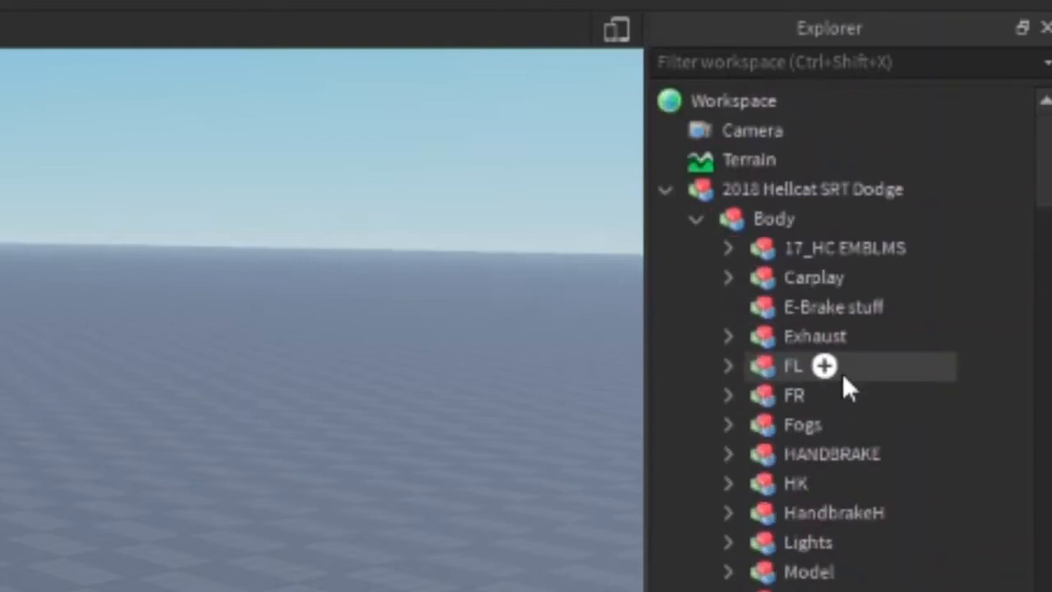
pyautogui.click(772, 218)
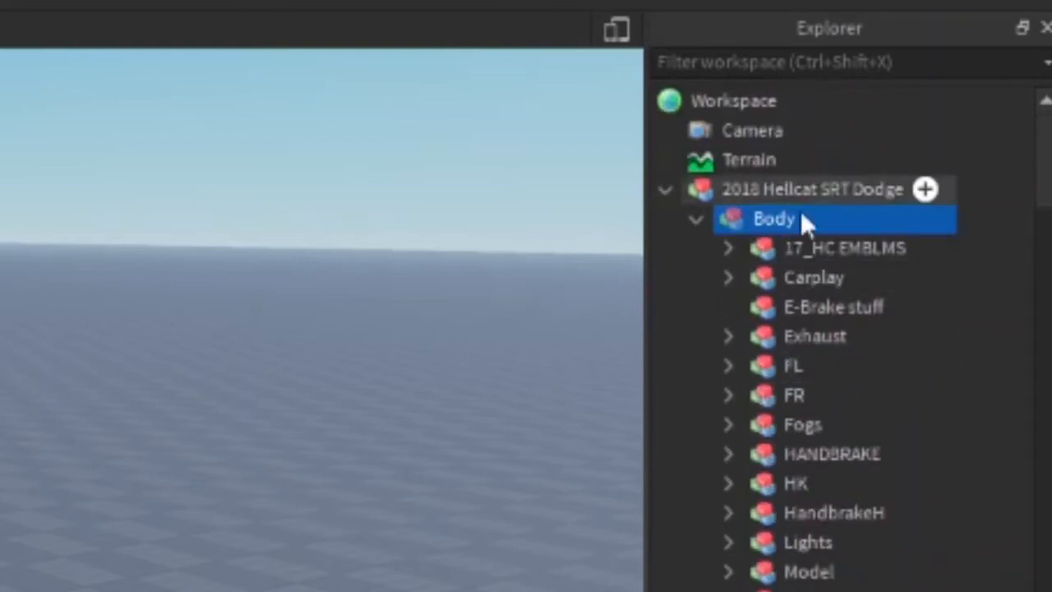
pyautogui.scroll(-3)
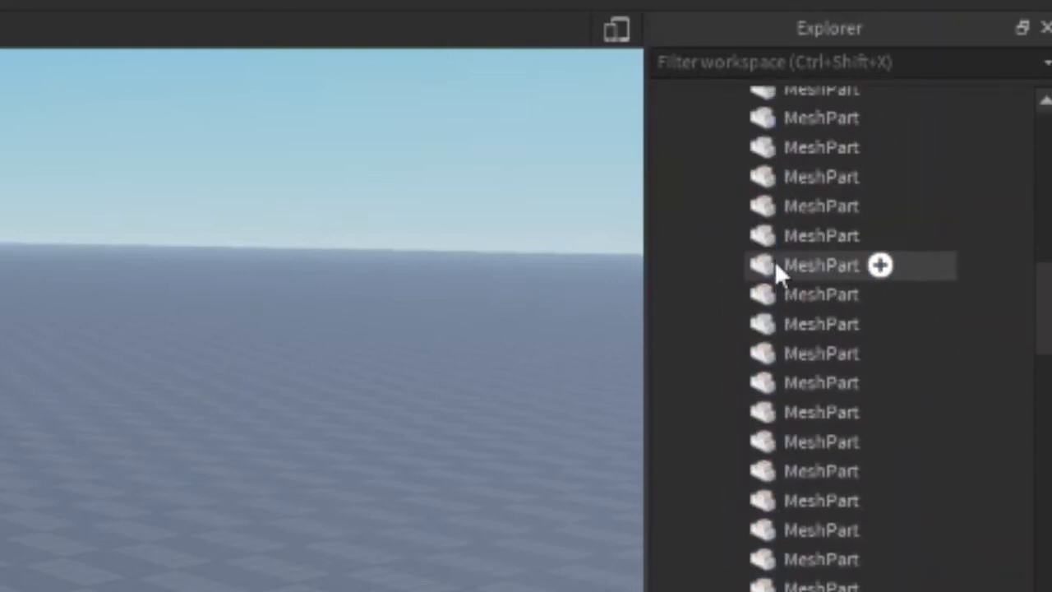
pyautogui.scroll(-3)
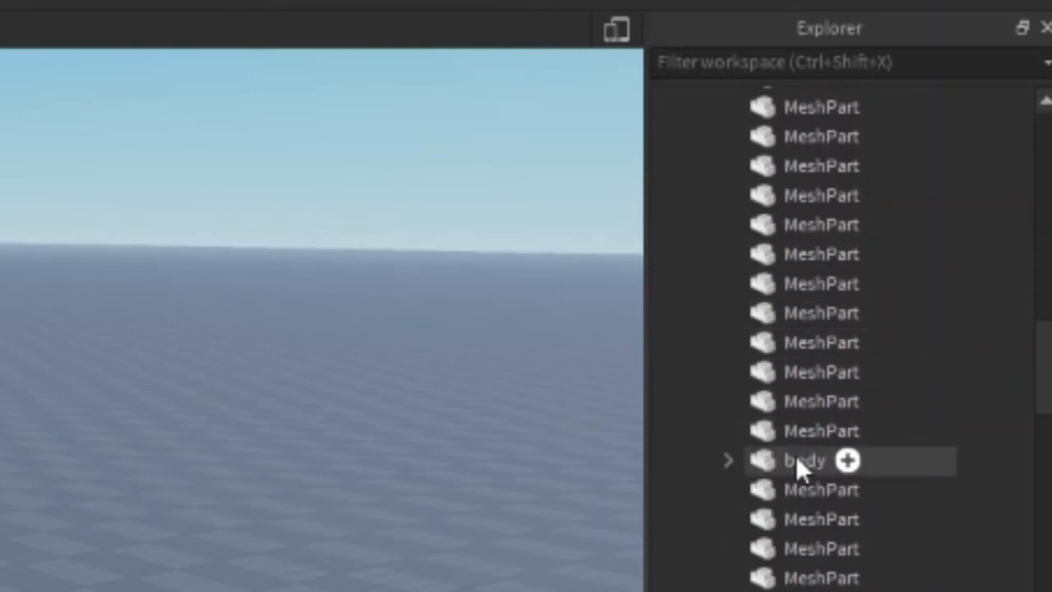
pyautogui.click(804, 460)
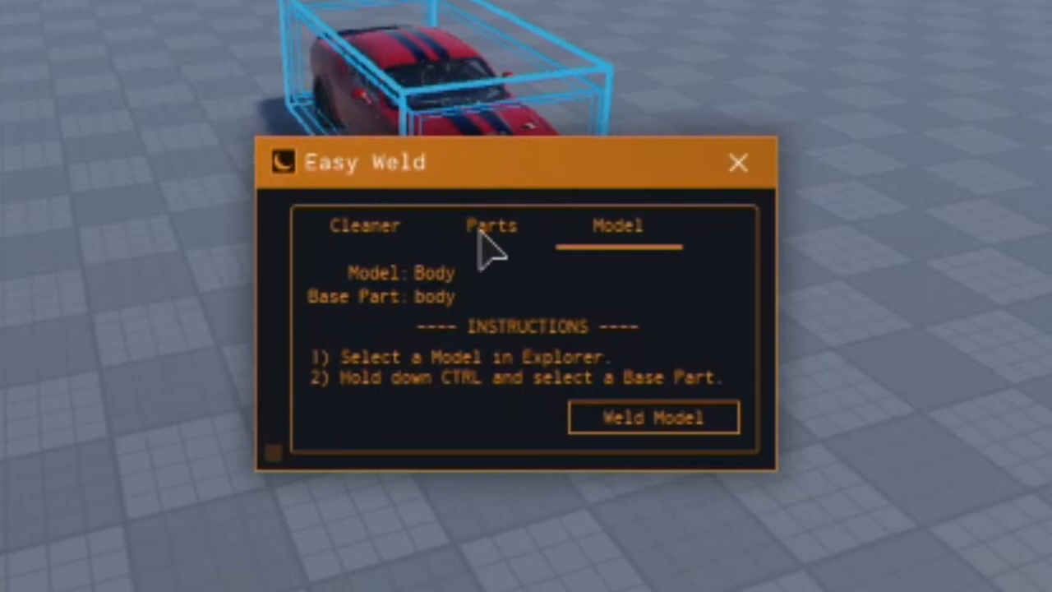
pyautogui.click(491, 225)
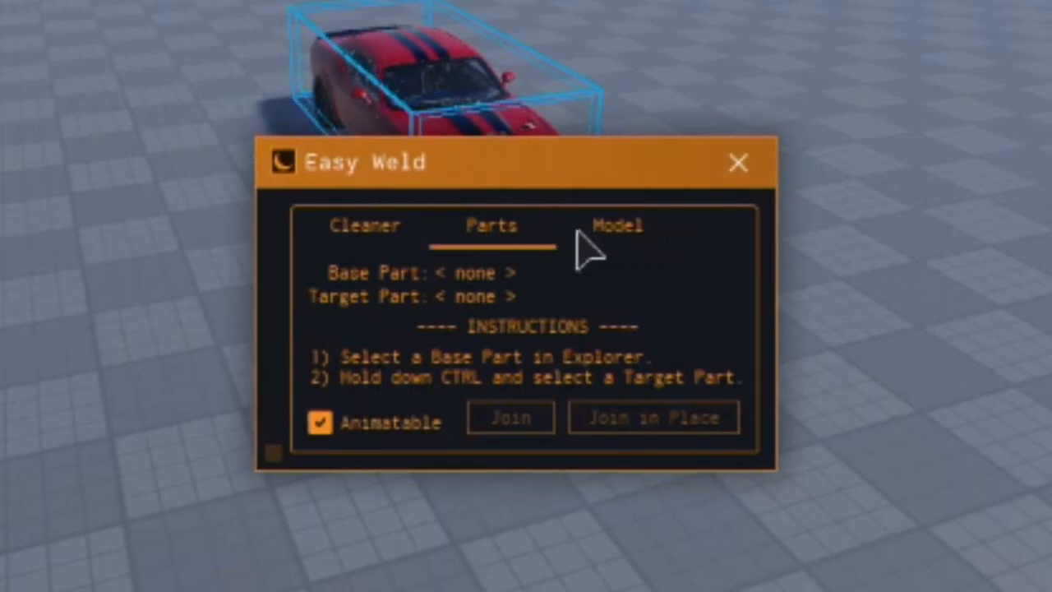
pyautogui.click(617, 225)
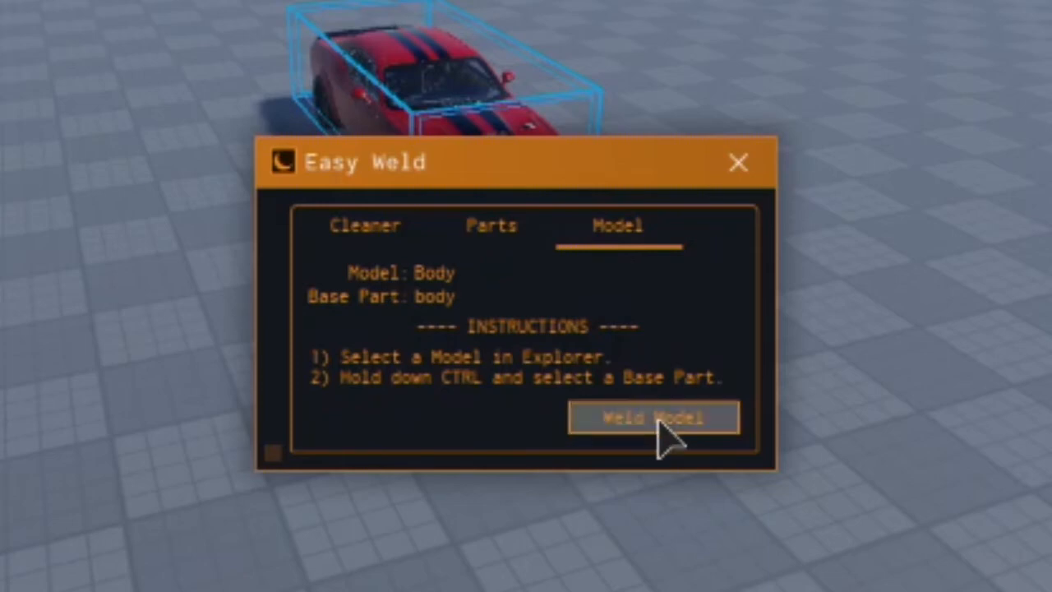
pyautogui.click(653, 417)
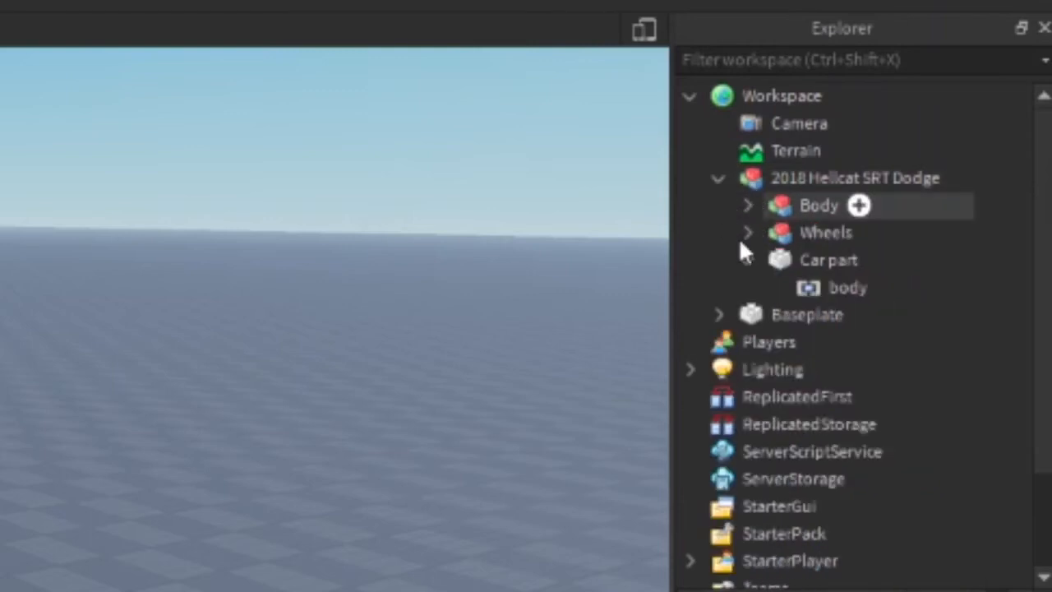
# Step: Expand Wheels and each wheel Model to show the FL, FR, RL and RR parts
pyautogui.click(825, 232)
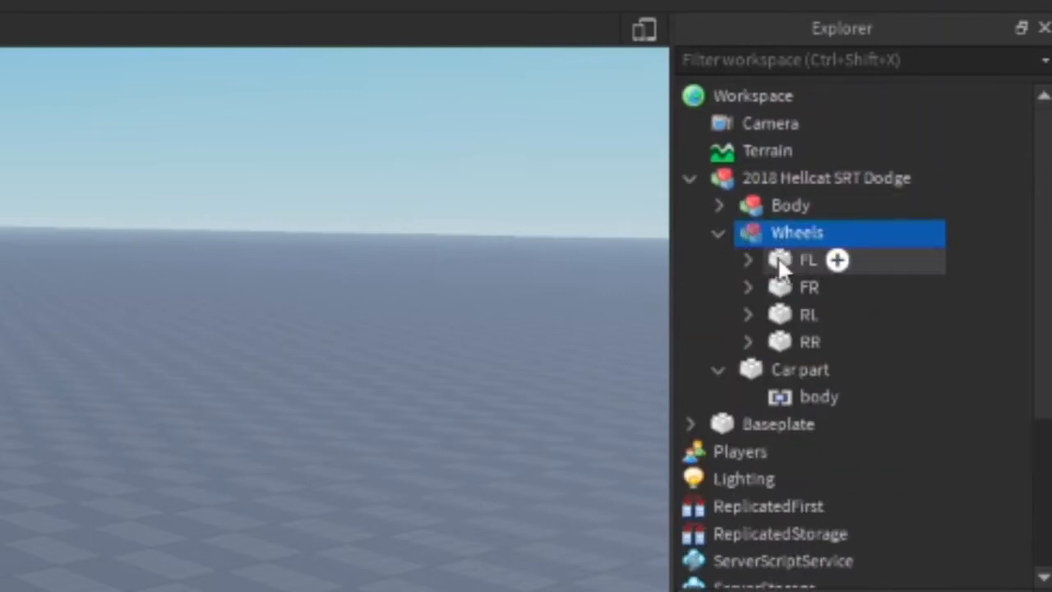
pyautogui.rightClick(808, 260)
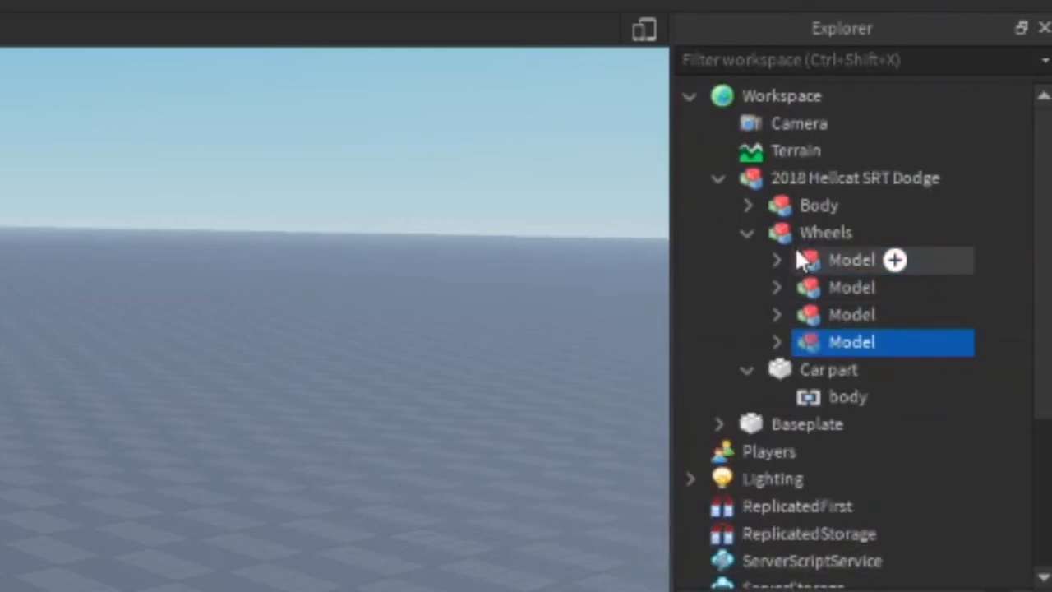
pyautogui.click(775, 260)
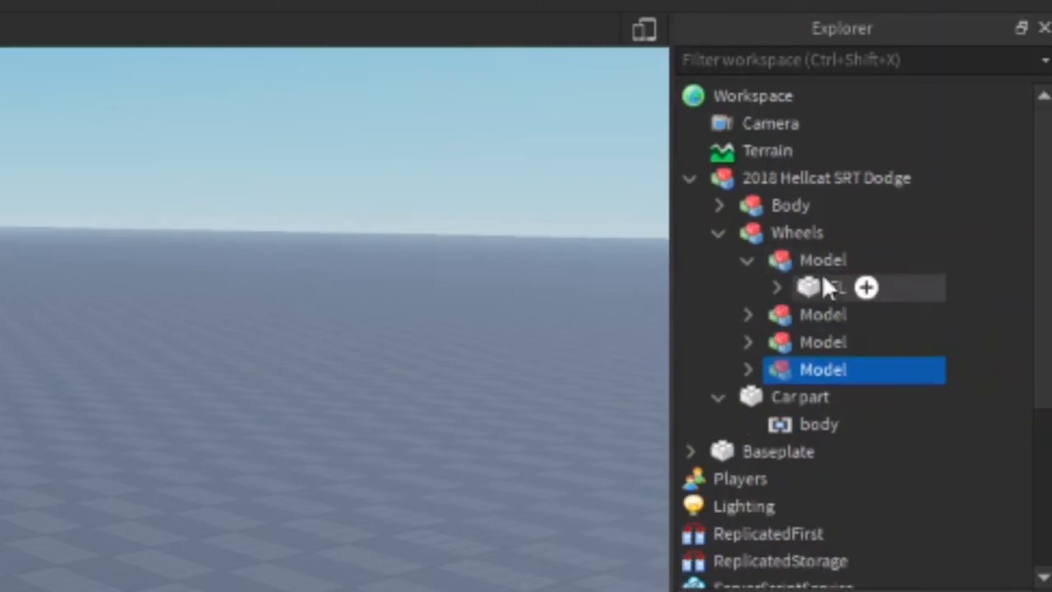
pyautogui.click(822, 260)
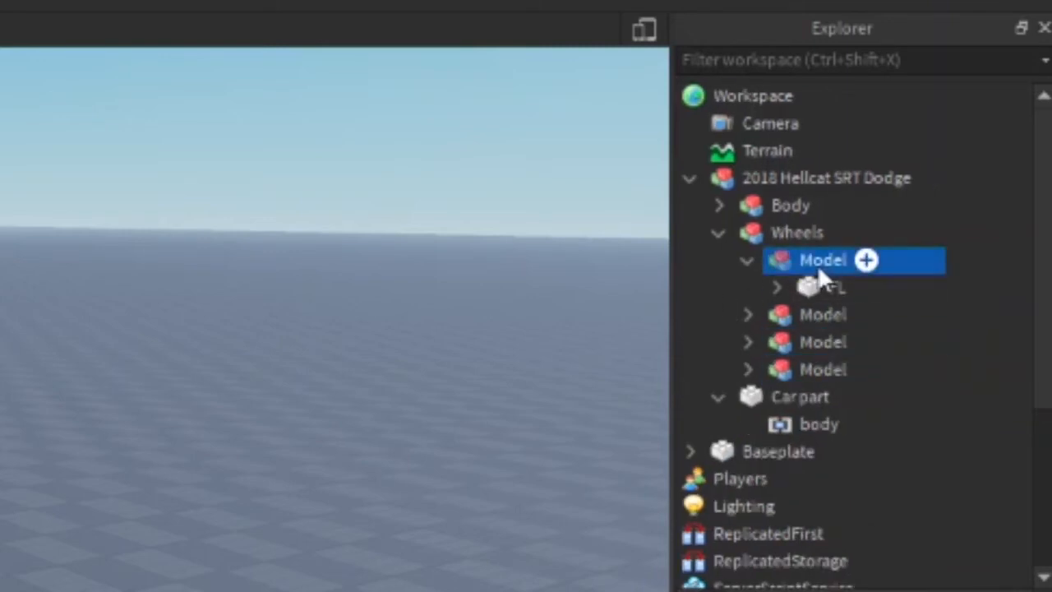
pyautogui.click(830, 287)
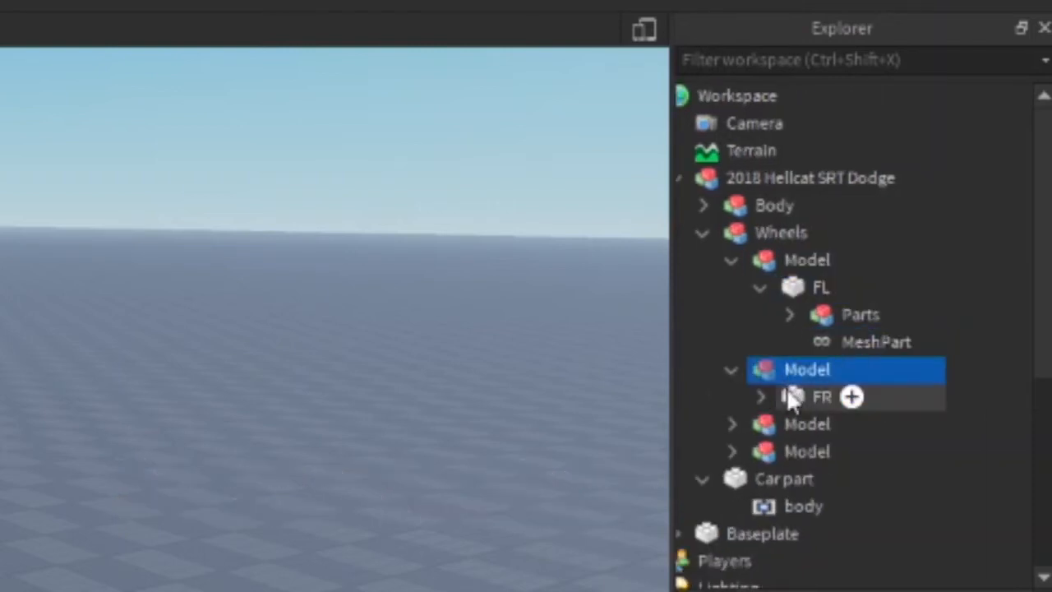
pyautogui.scroll(-3)
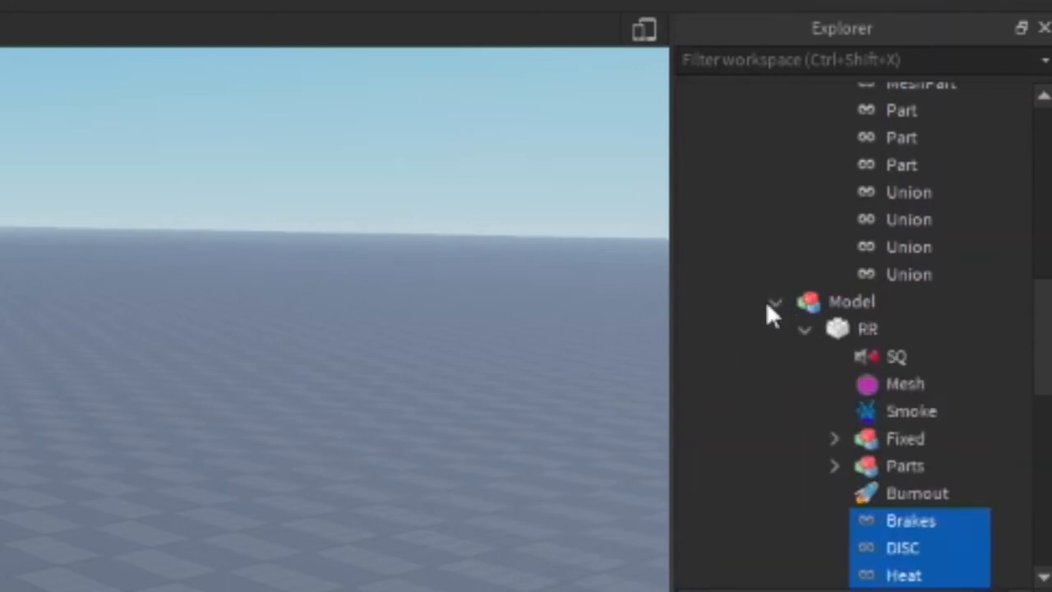
pyautogui.scroll(3)
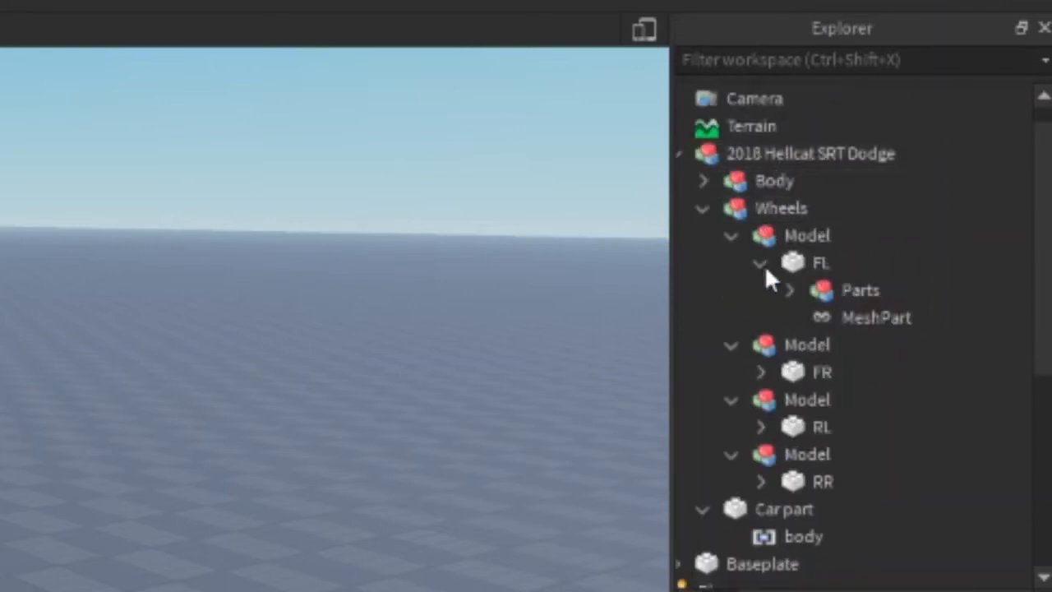
# Step: Select the body part as base and add the front-left wheel to the selection
pyautogui.click(759, 263)
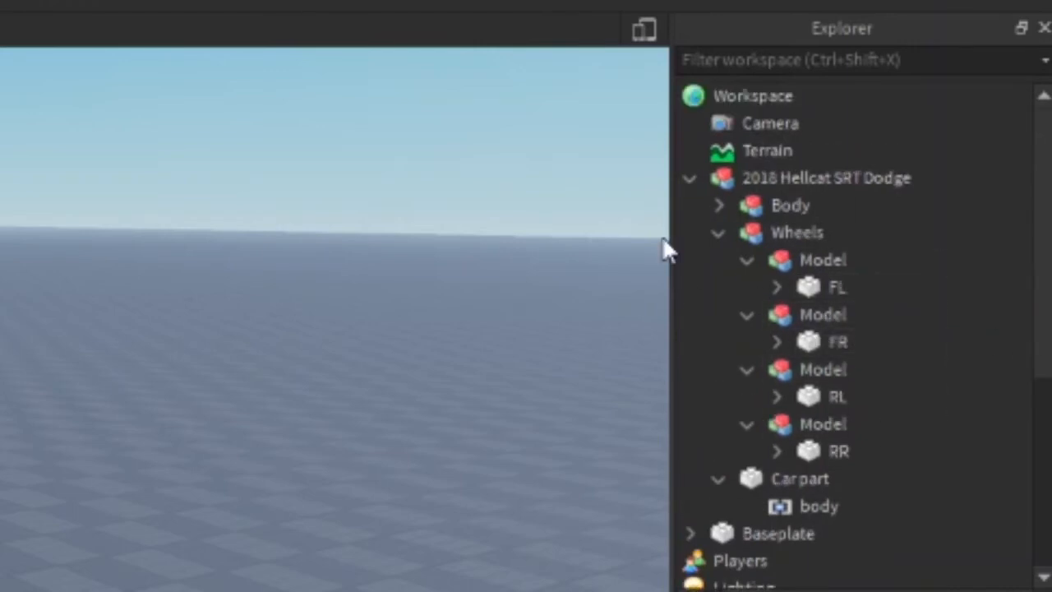
pyautogui.click(719, 205)
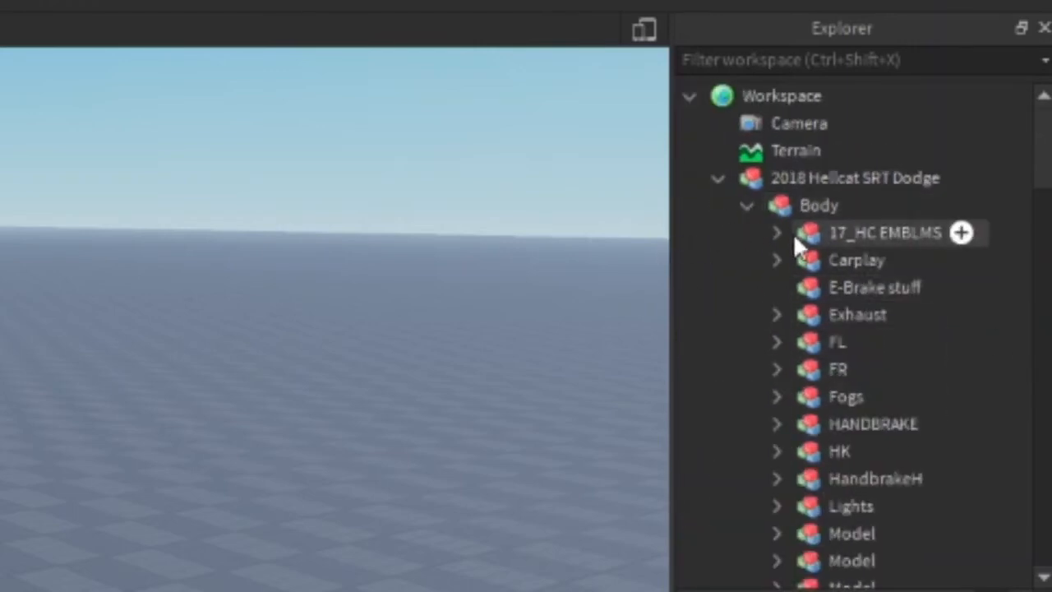
pyautogui.scroll(-3)
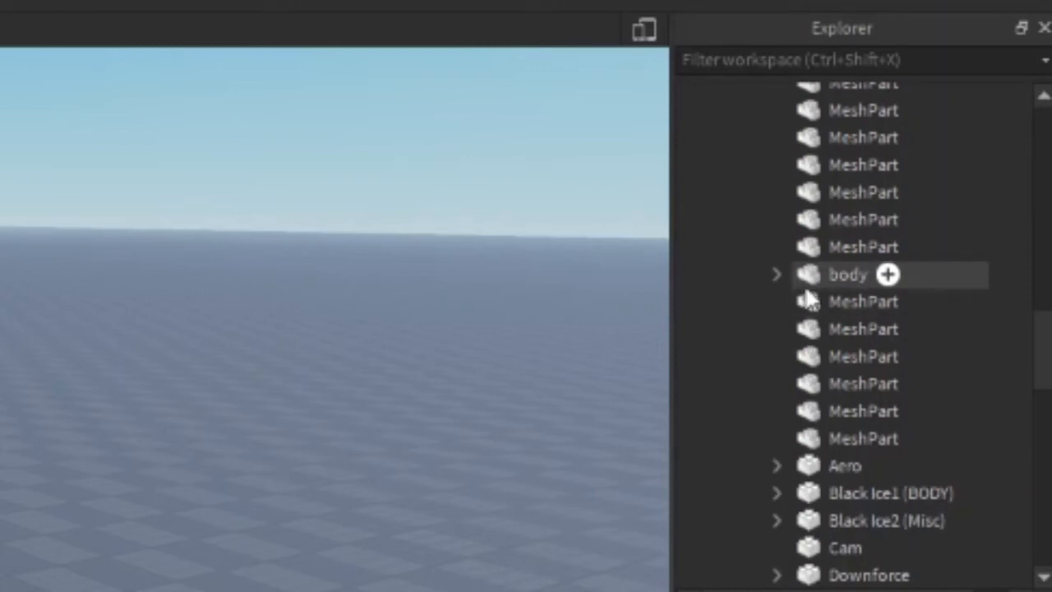
pyautogui.click(847, 274)
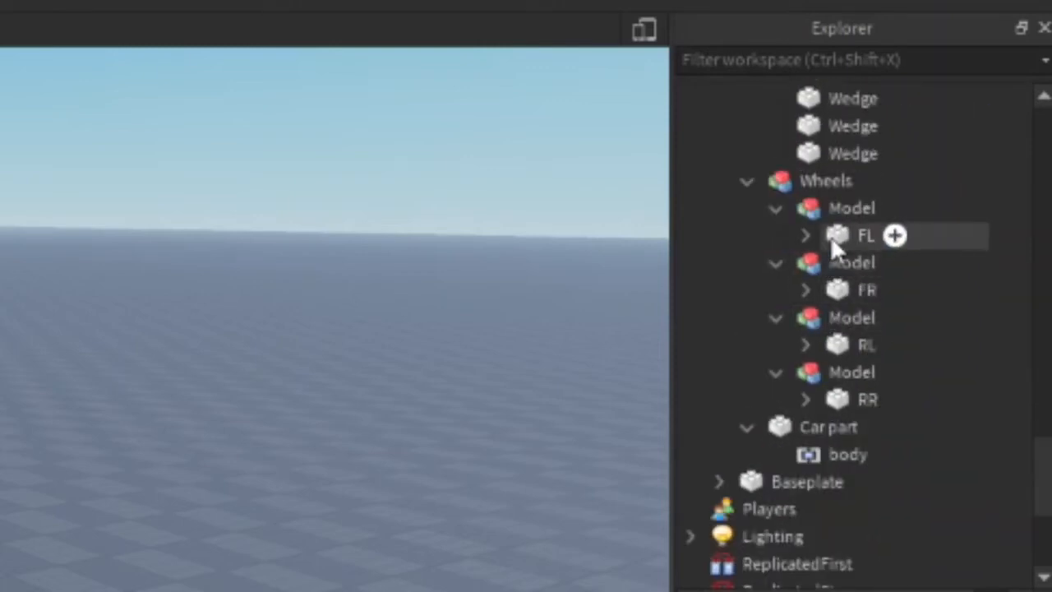
pyautogui.click(865, 235)
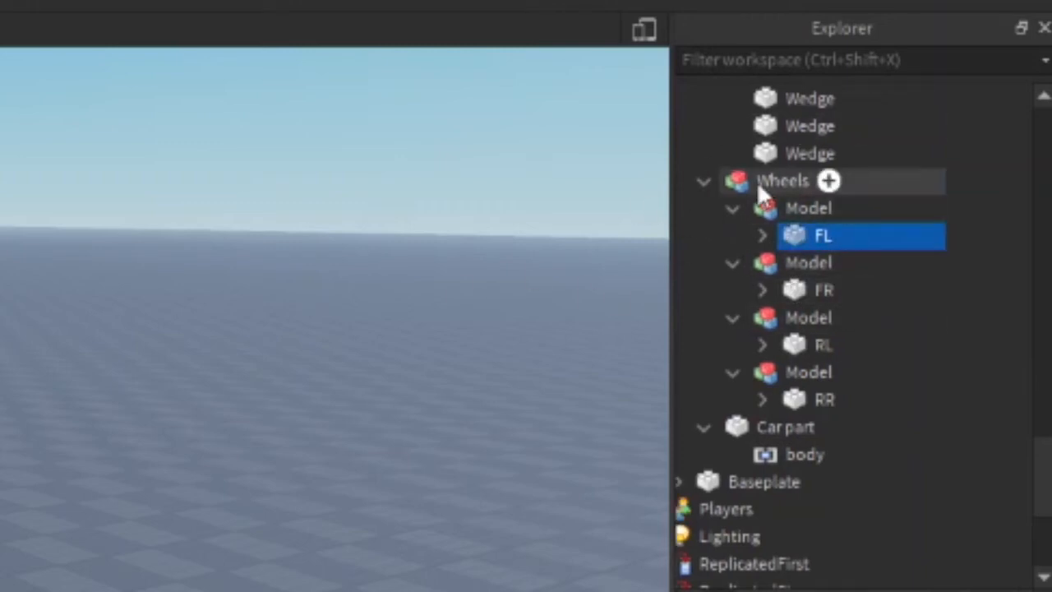
pyautogui.moveTo(822, 255)
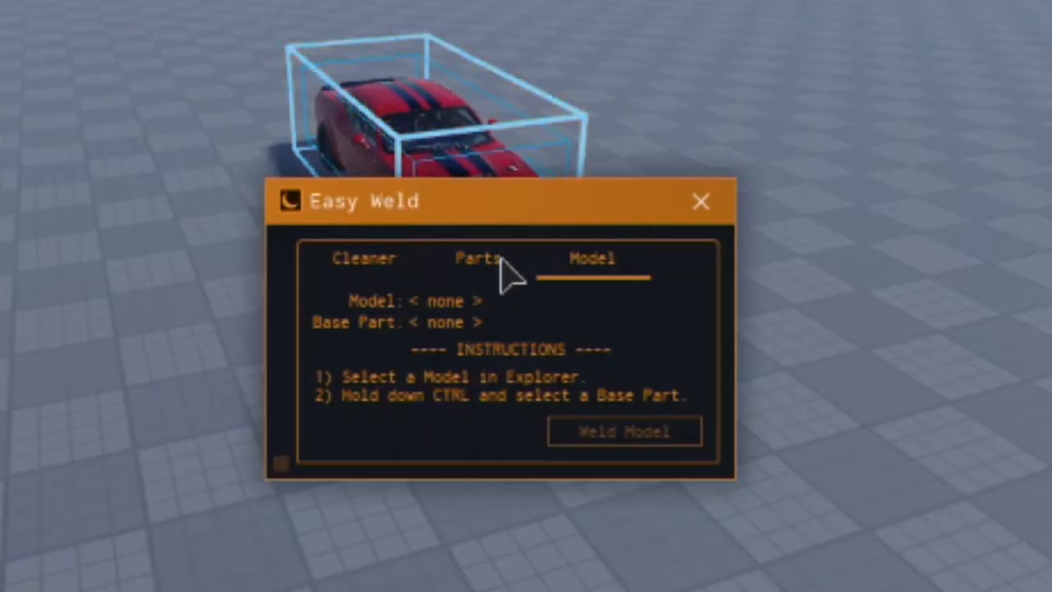
# Step: Set Easy Weld to joining parts and reselect the wheel together with body
pyautogui.click(477, 258)
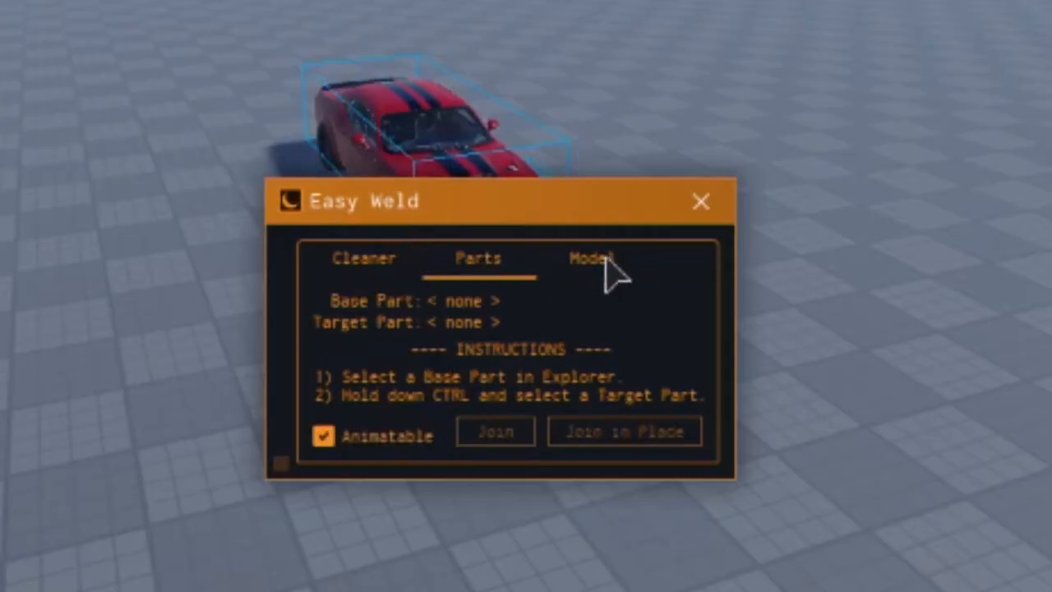
pyautogui.click(364, 258)
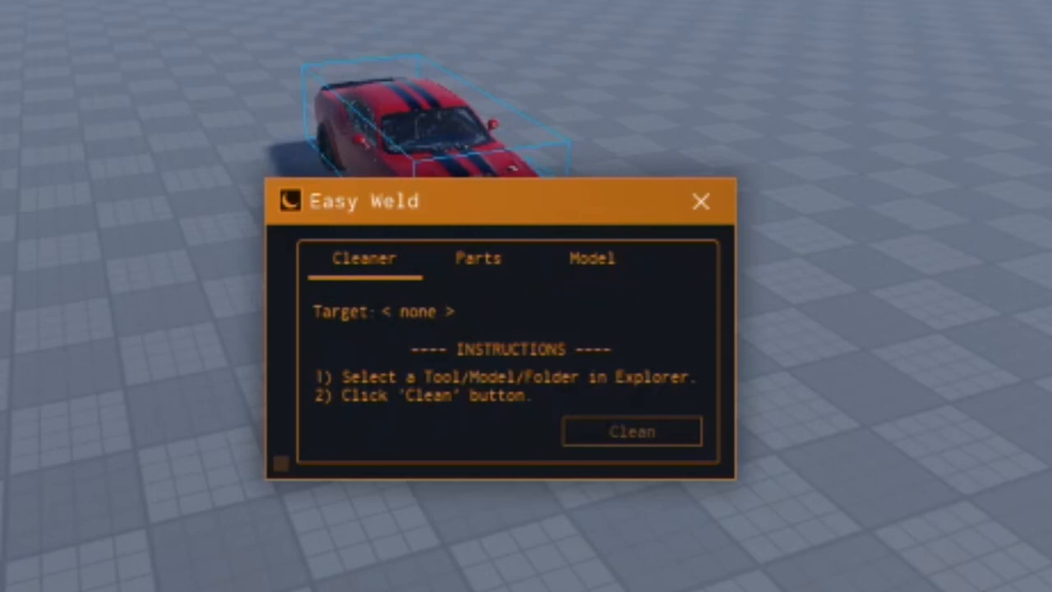
pyautogui.click(478, 257)
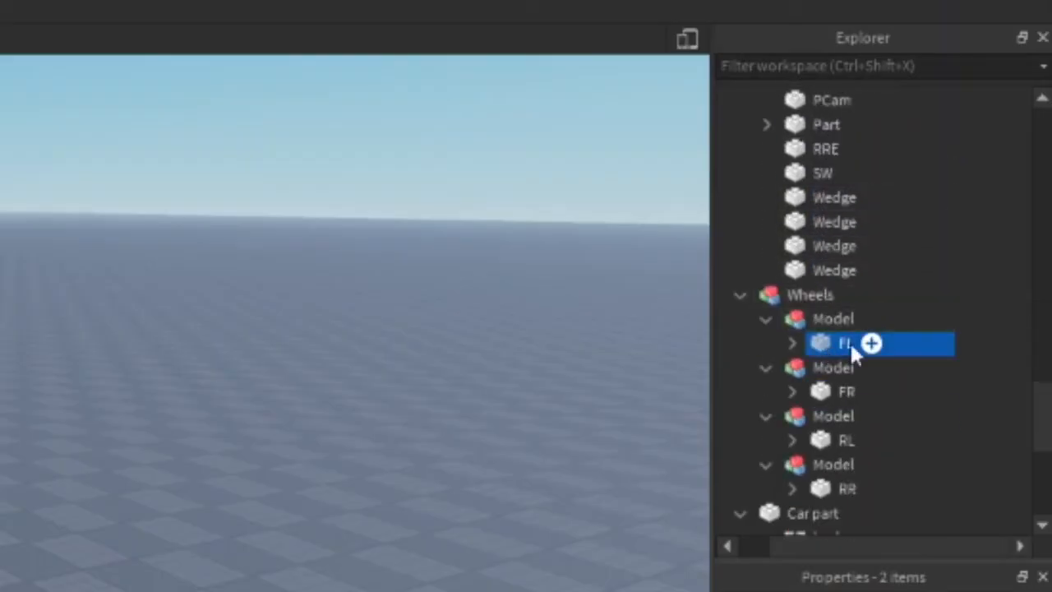
pyautogui.click(842, 343)
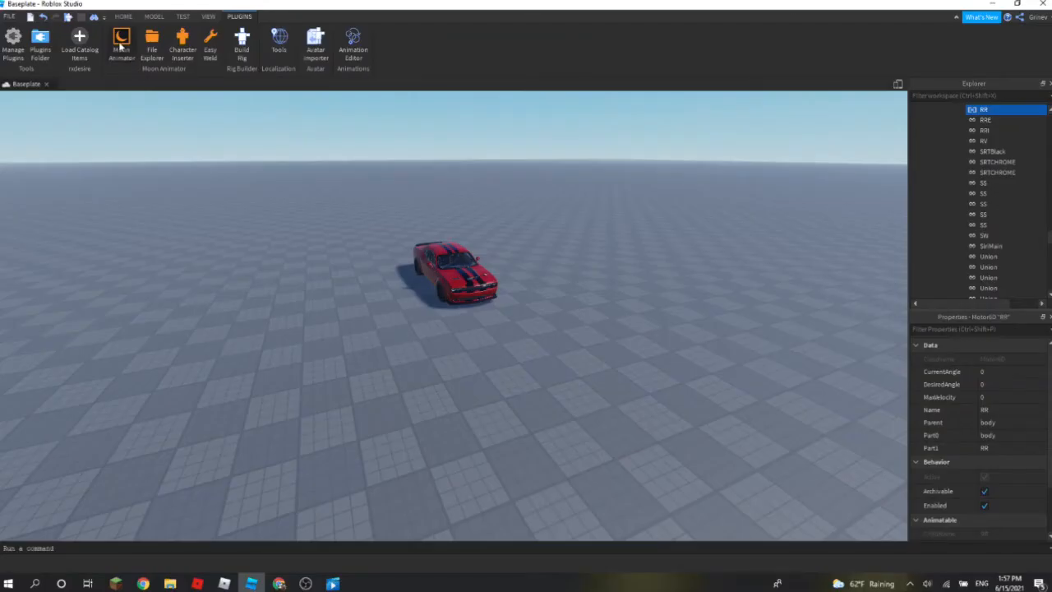
# Step: Create a new Moon Animator animation named 'test'
pyautogui.click(121, 41)
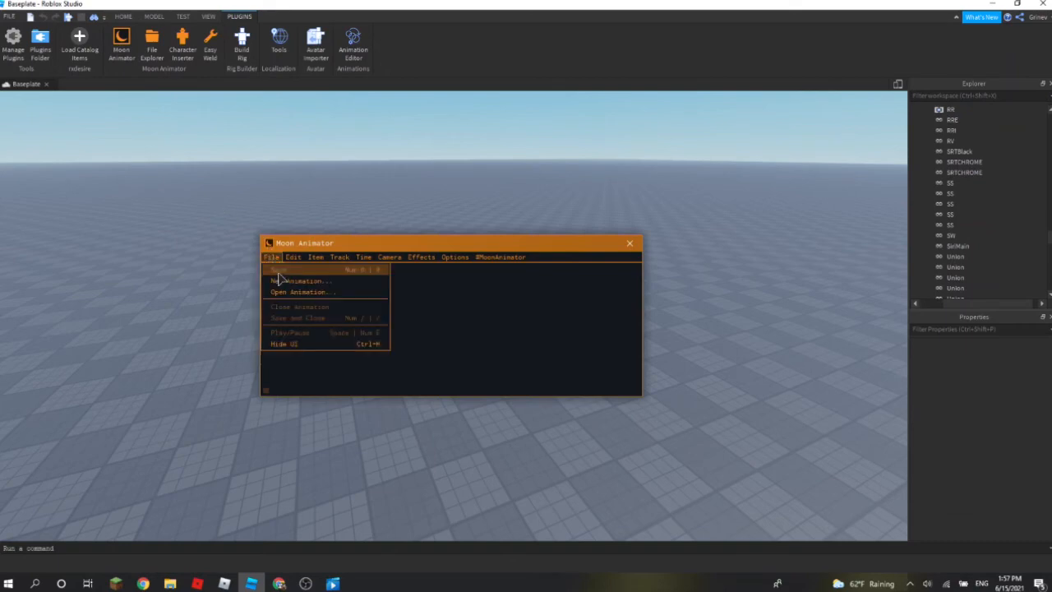
pyautogui.click(301, 280)
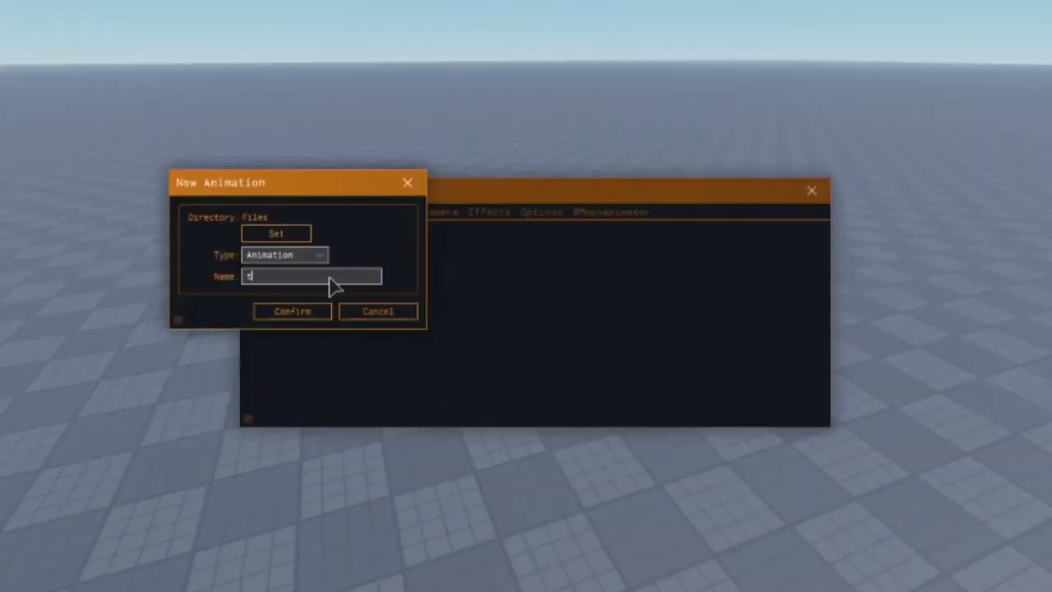
pyautogui.write('est')
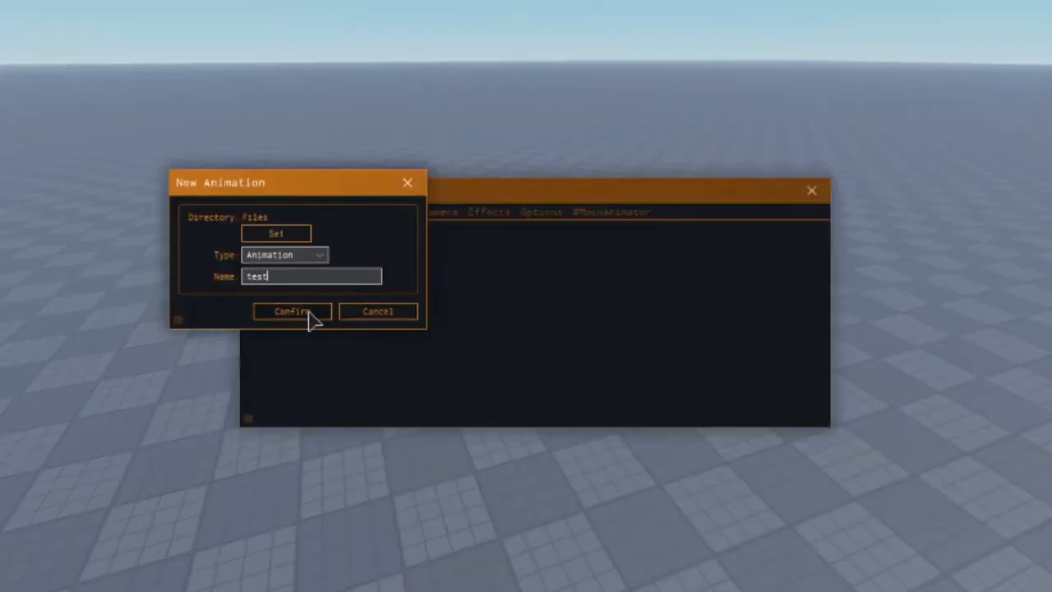
pyautogui.click(291, 311)
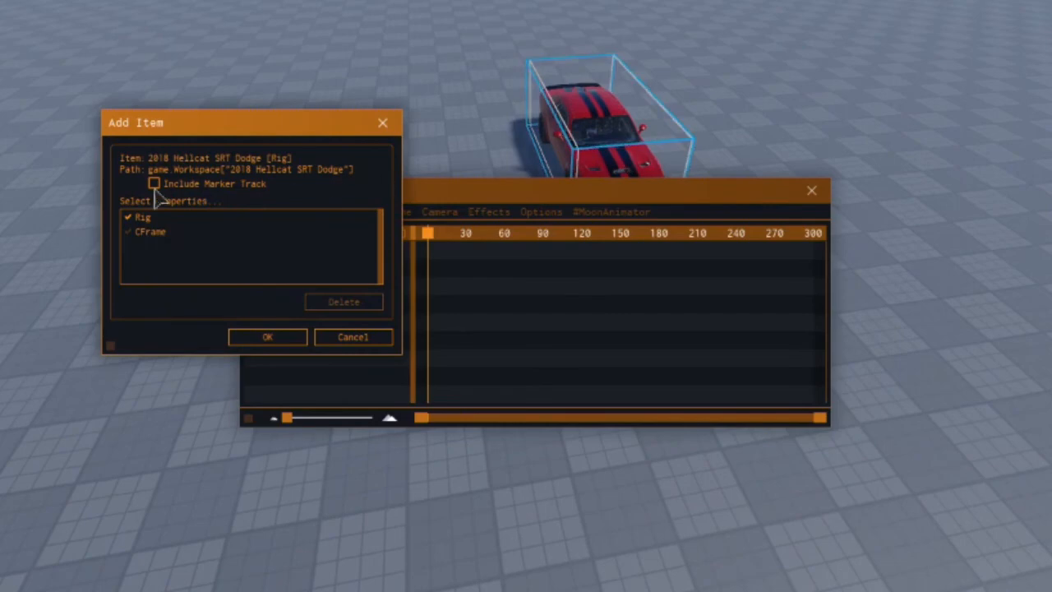
pyautogui.moveTo(267, 337)
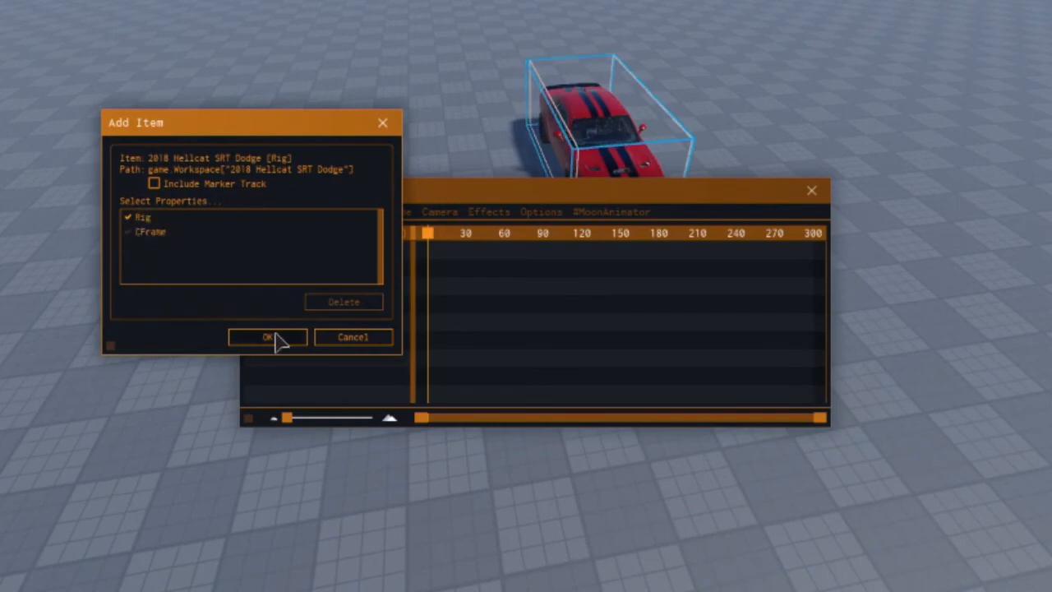
# Step: Add the Hellcat rig with body and four wheel tracks, and key the body
pyautogui.click(266, 336)
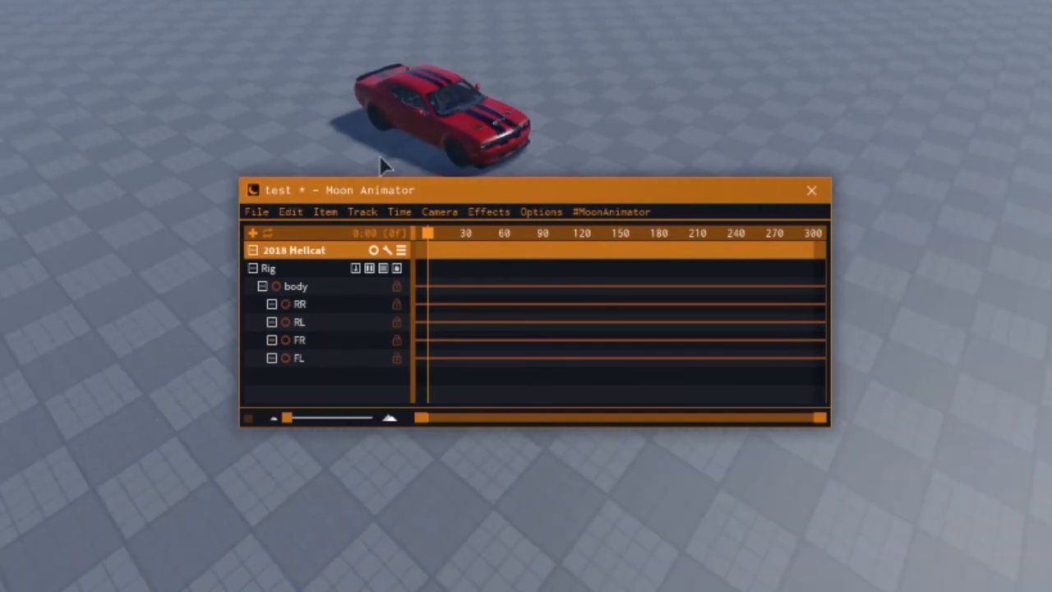
pyautogui.click(295, 285)
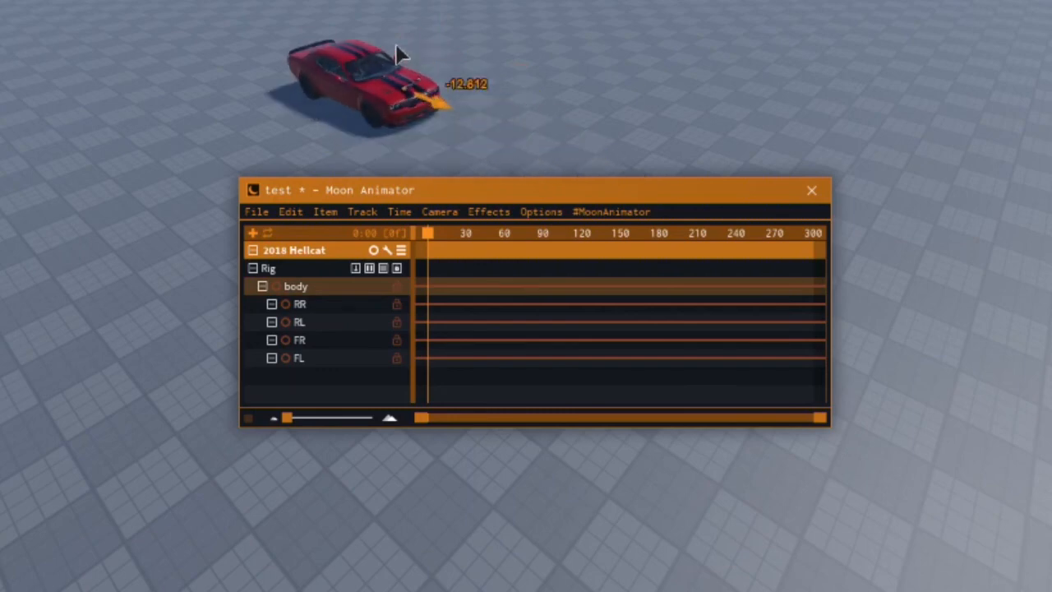
pyautogui.click(295, 286)
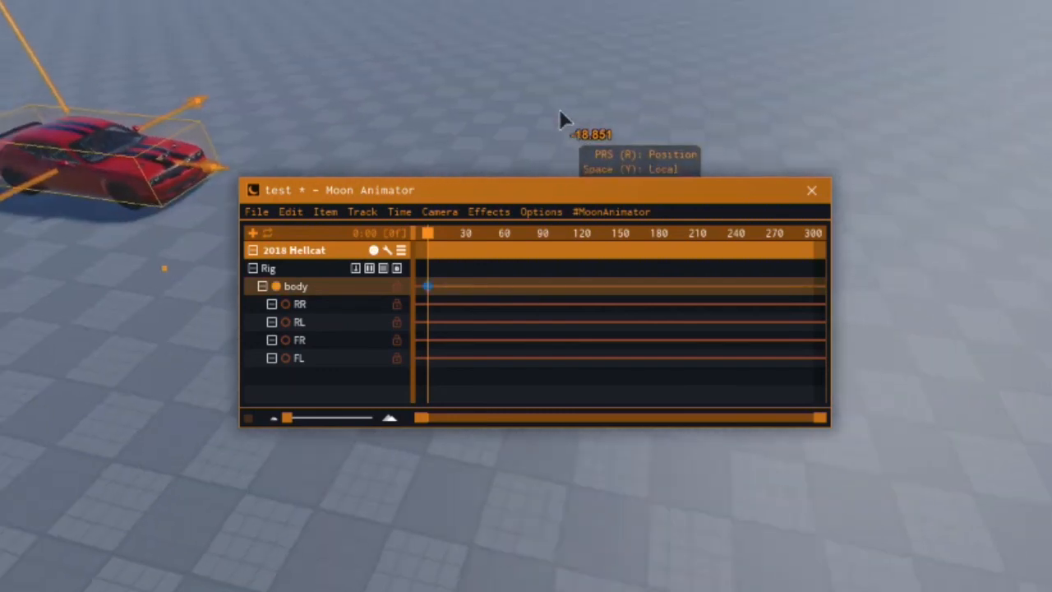